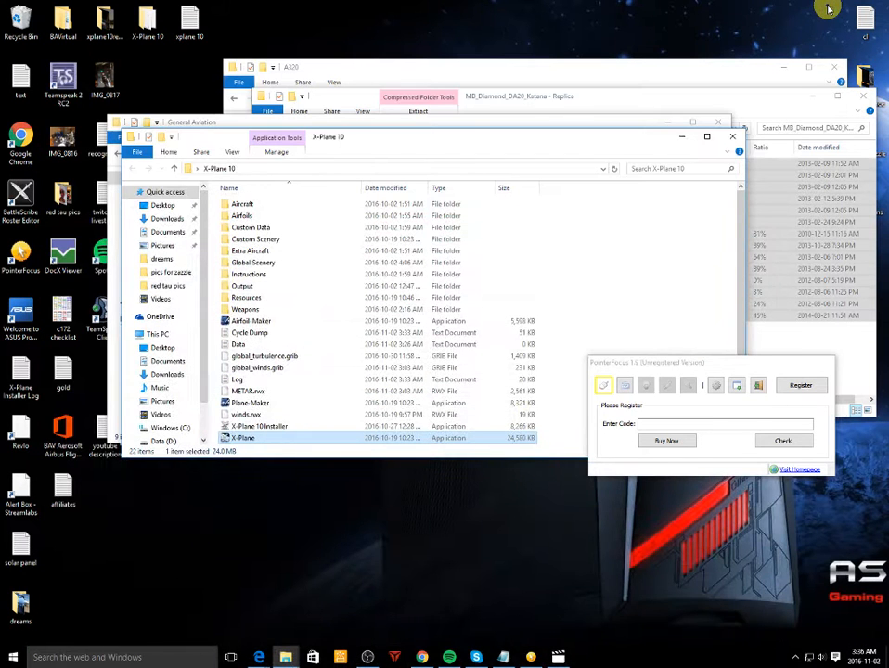
mouse_move(726, 168)
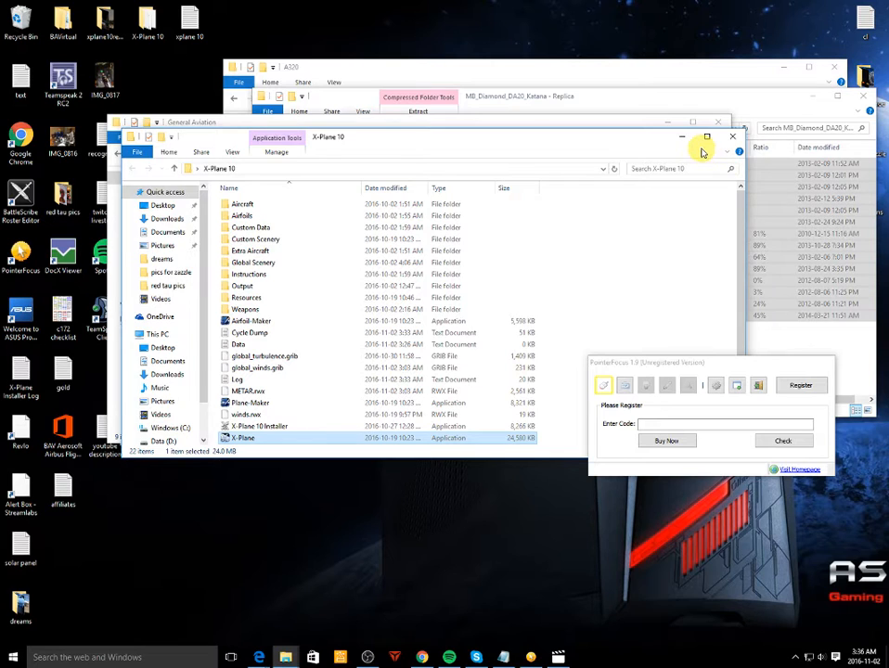
mouse_move(509, 142)
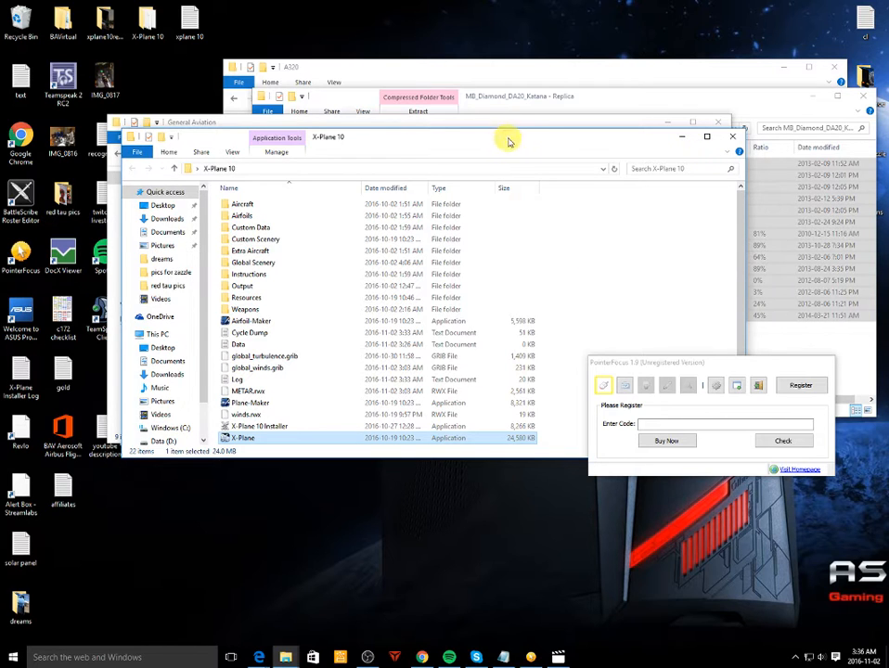
mouse_move(515, 130)
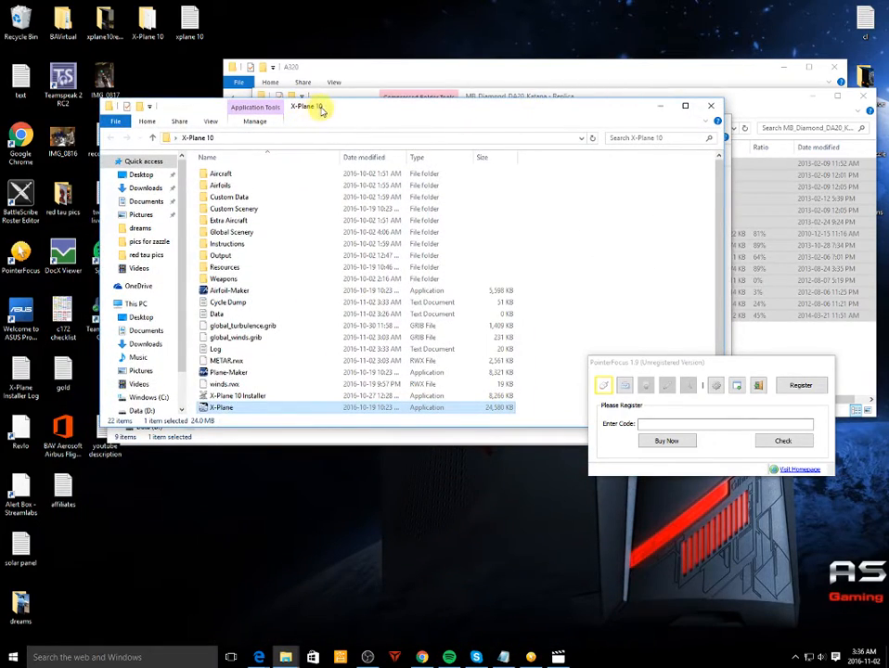
mouse_move(327, 598)
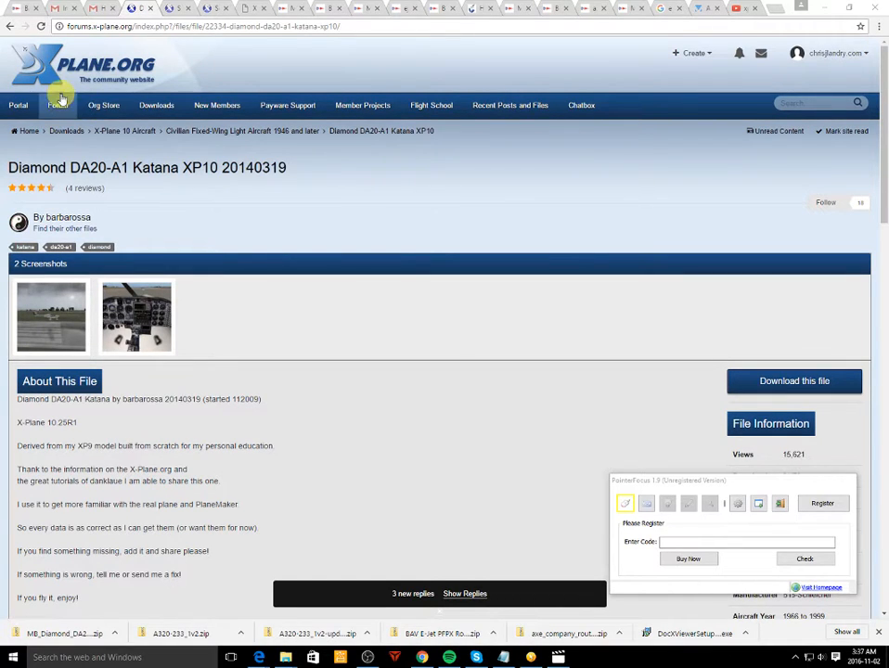
mouse_move(162, 72)
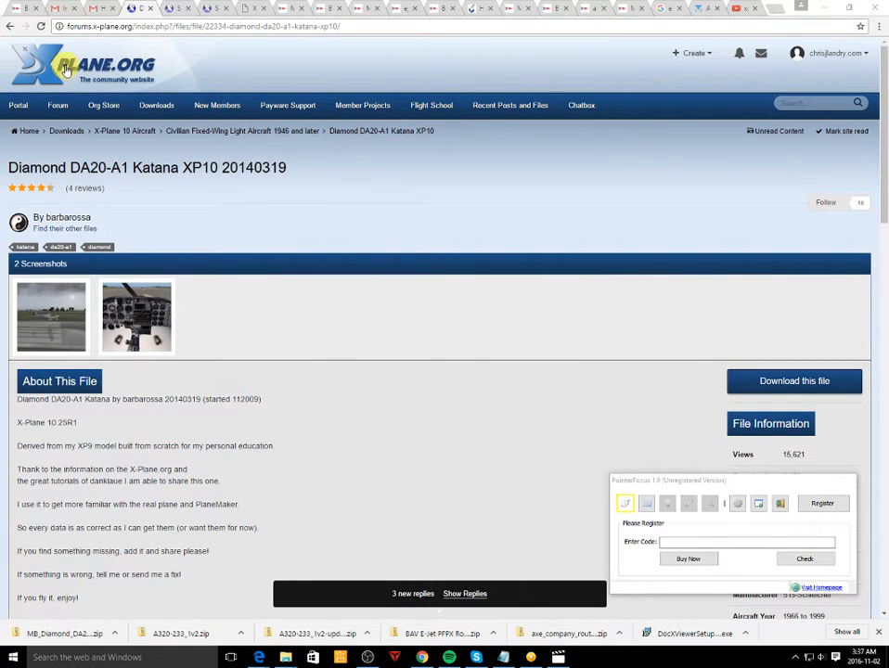
Open X-Plane.org's X-Plane 10 Aircraft downloads category and scroll to its subcategories
click(204, 25)
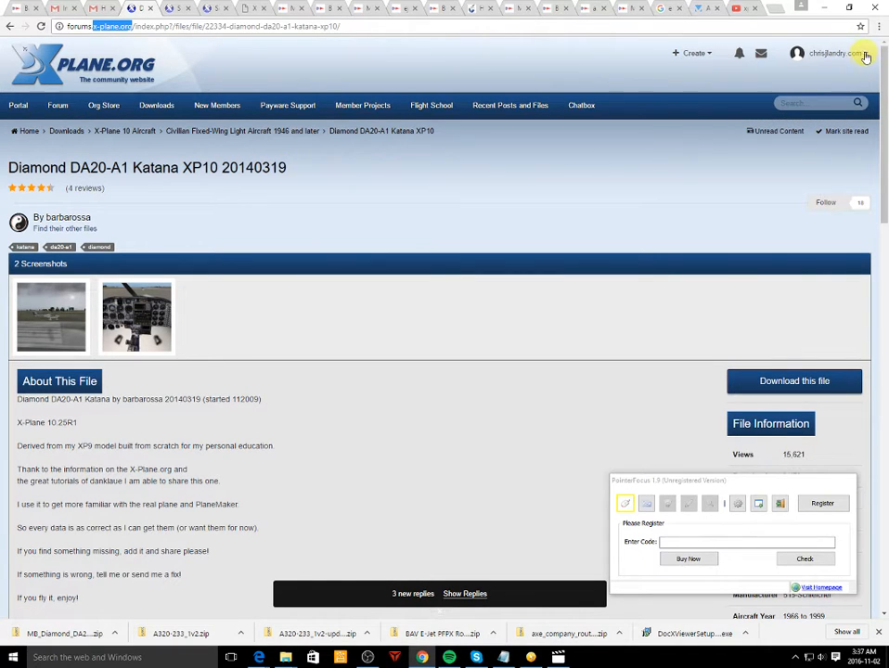
click(833, 53)
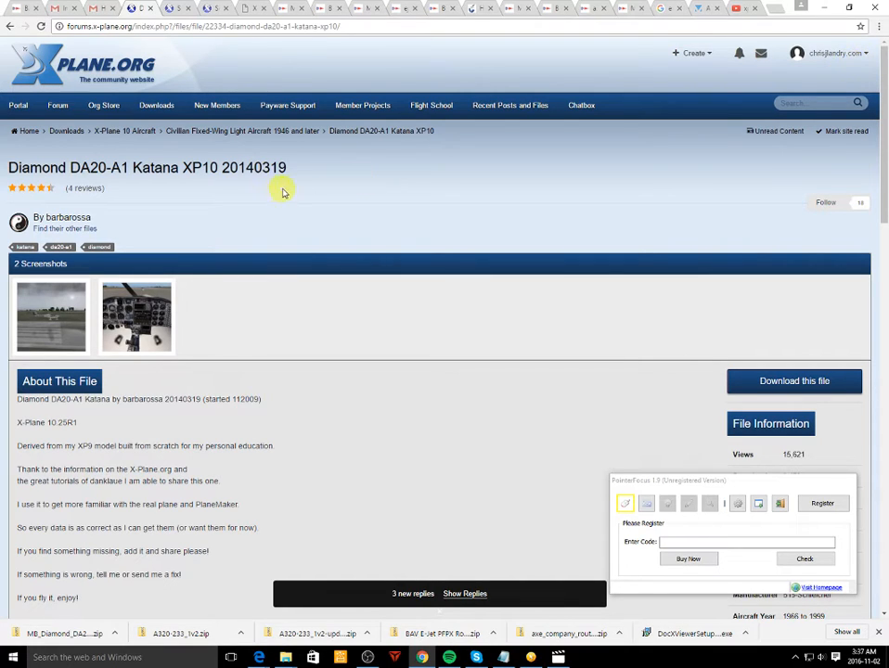
mouse_move(322, 165)
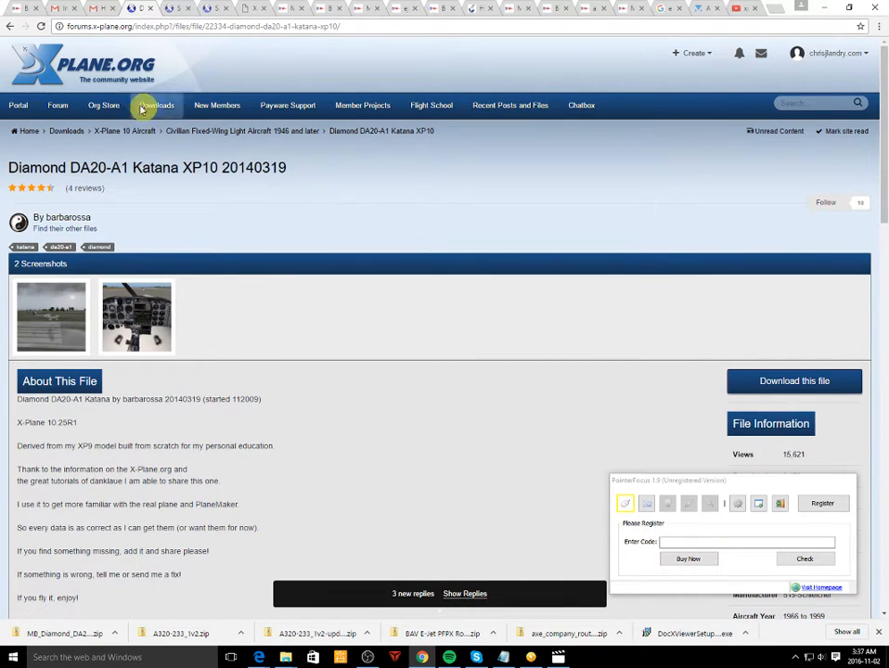
click(156, 105)
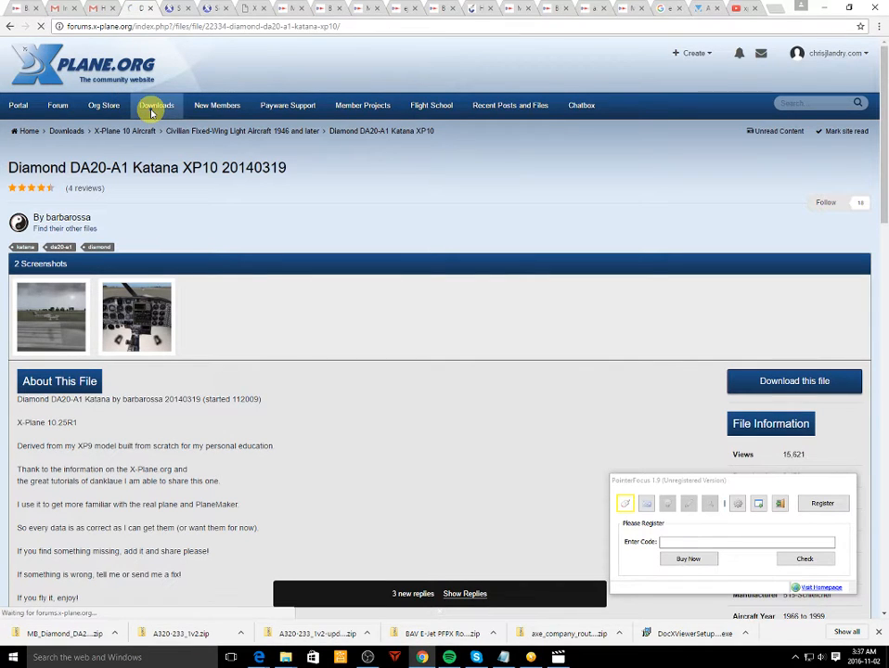
click(156, 104)
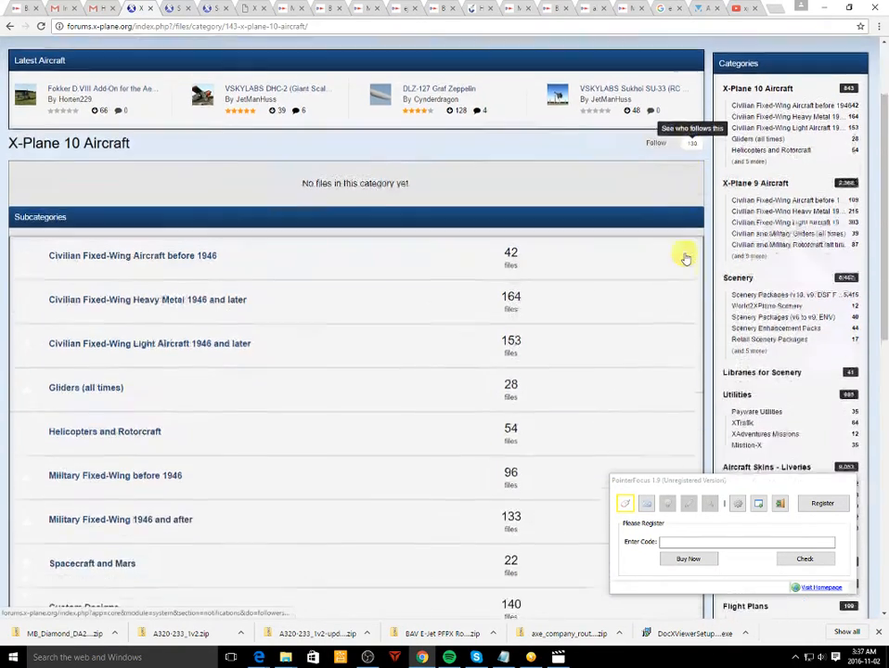
scroll(down, 3)
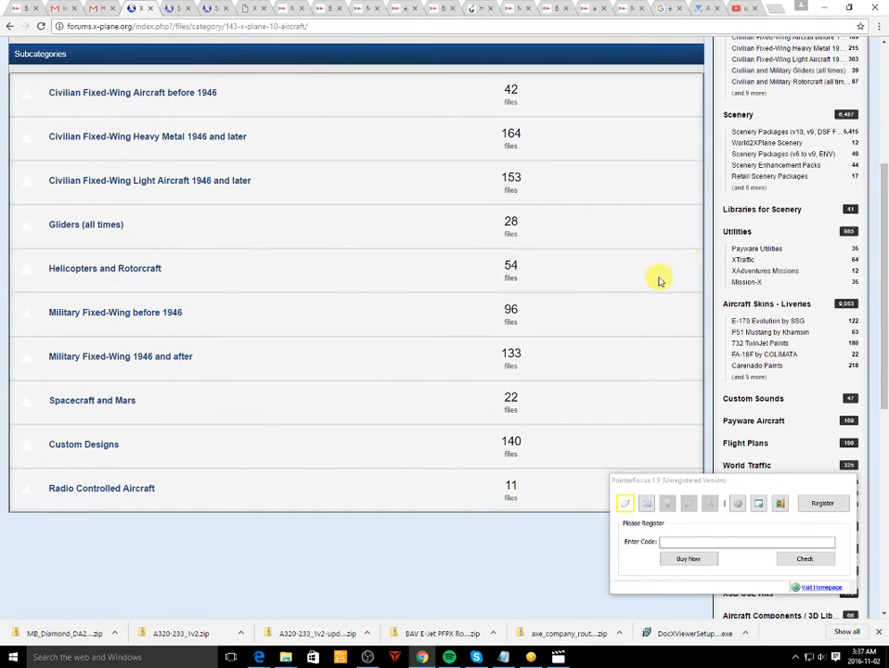
mouse_move(675, 250)
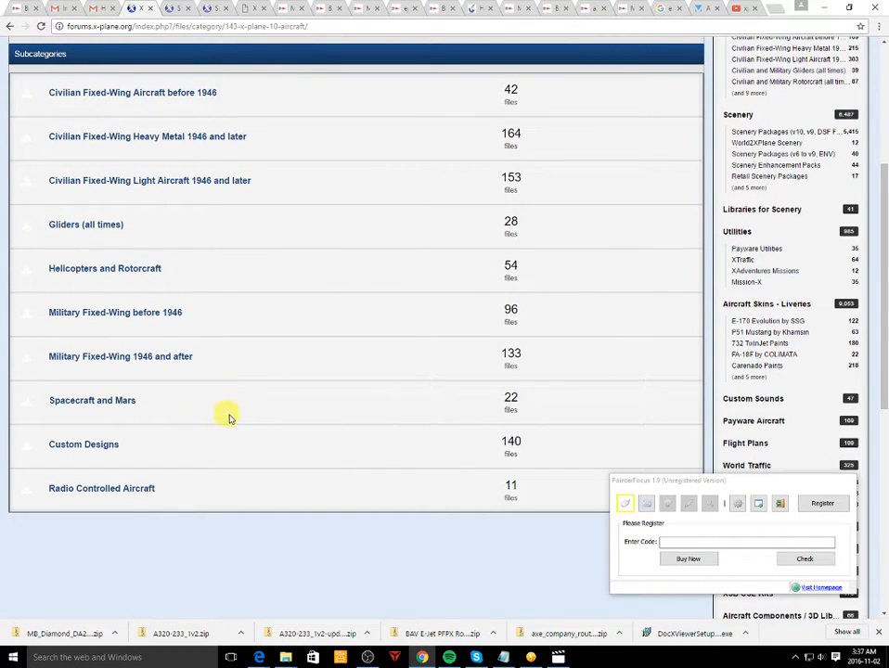
mouse_move(123, 203)
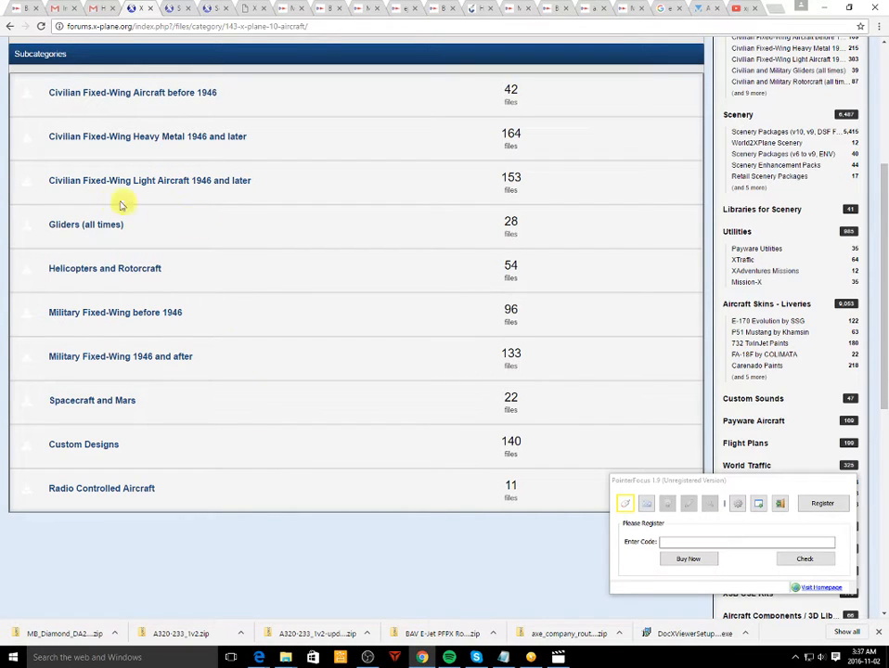
mouse_move(231, 192)
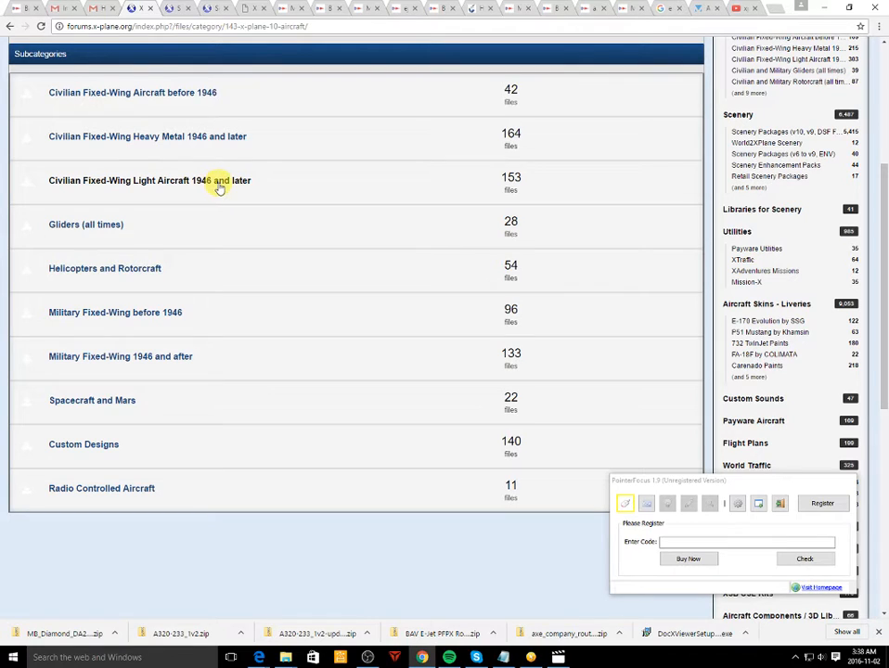
Open Civilian Fixed-Wing Light Aircraft 1946 and later, scrolling page 6 to its last entry
click(147, 180)
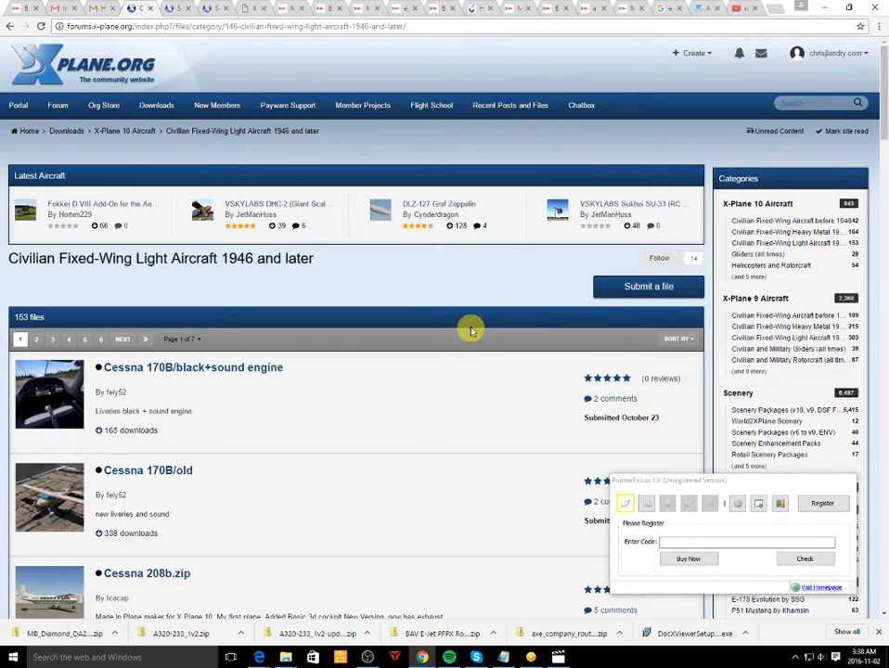
mouse_move(436, 270)
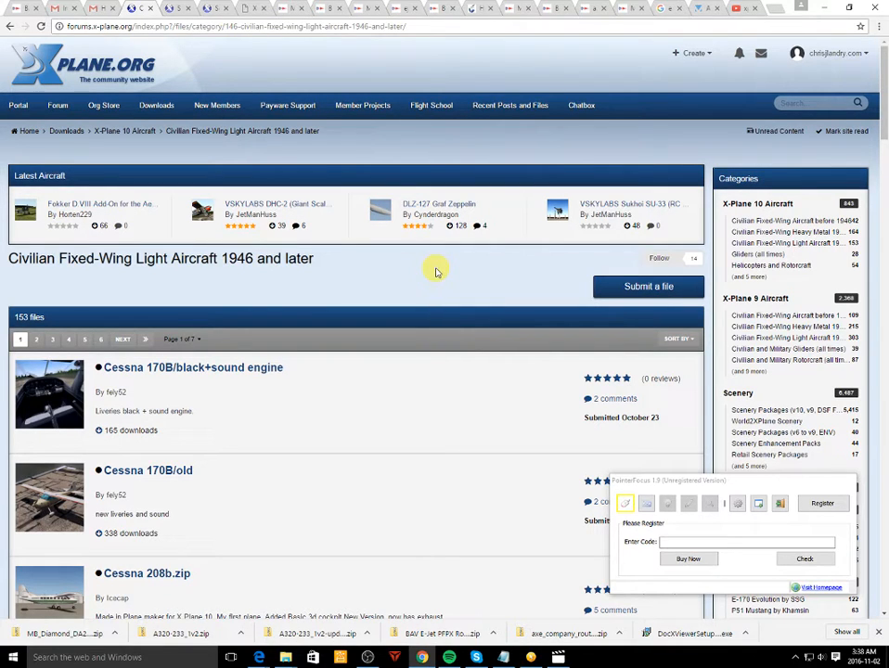
scroll(down, 3)
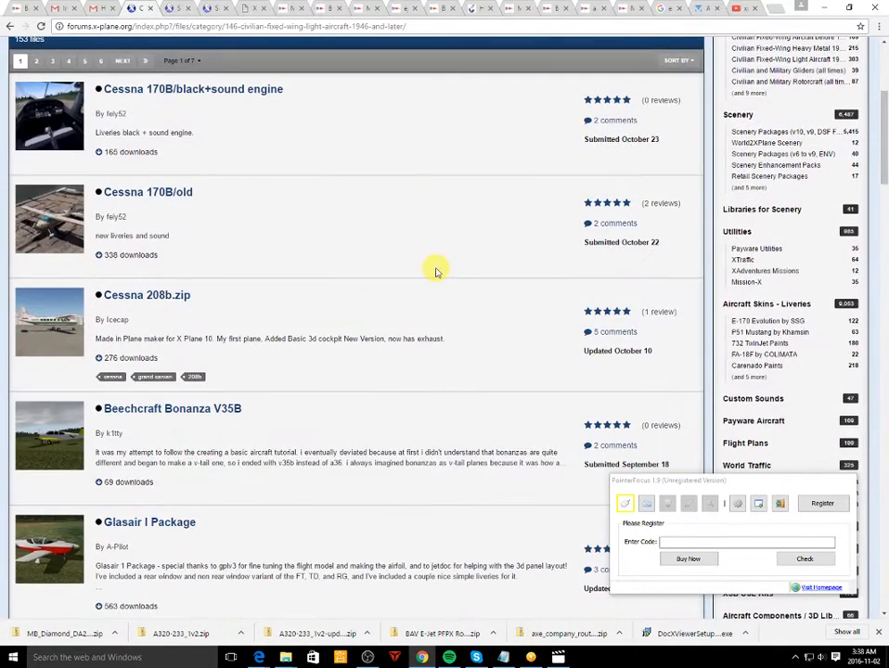
scroll(down, 3)
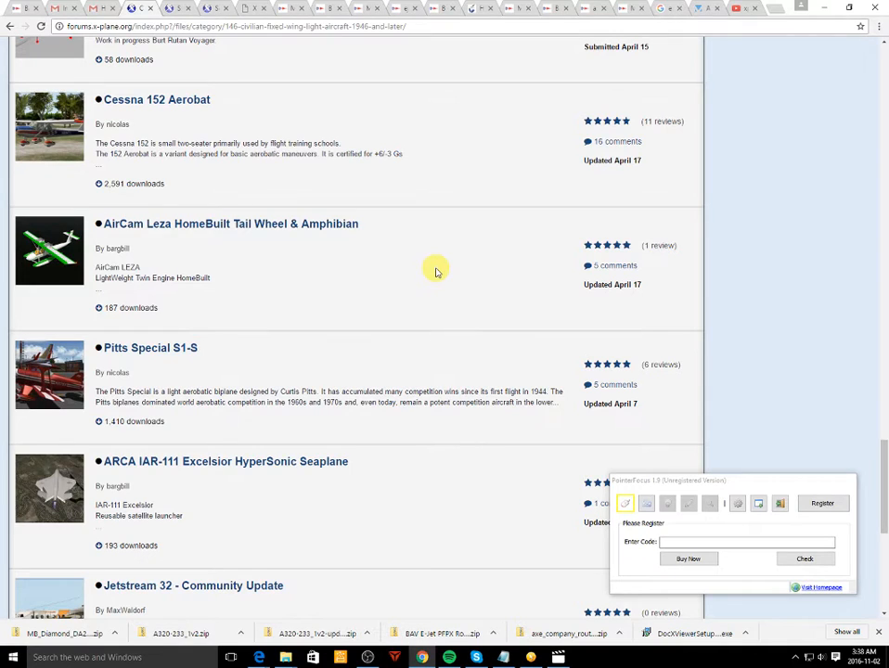
scroll(down, 3)
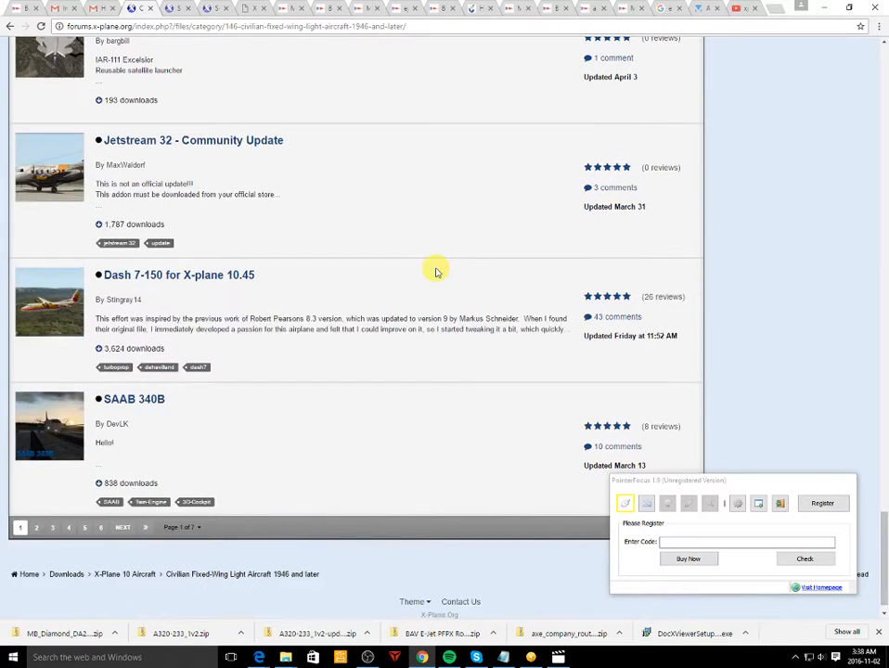
mouse_move(123, 566)
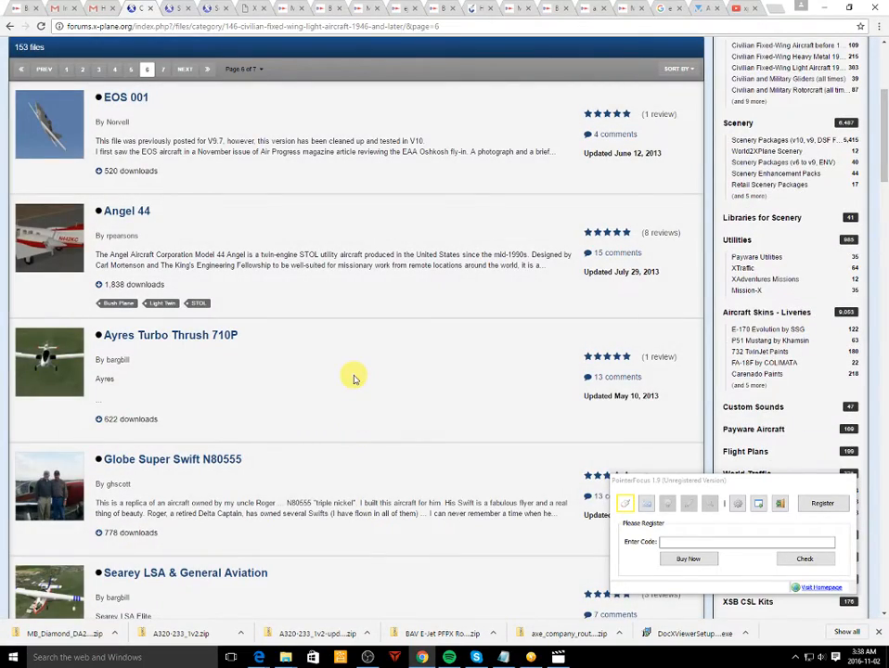
scroll(down, 3)
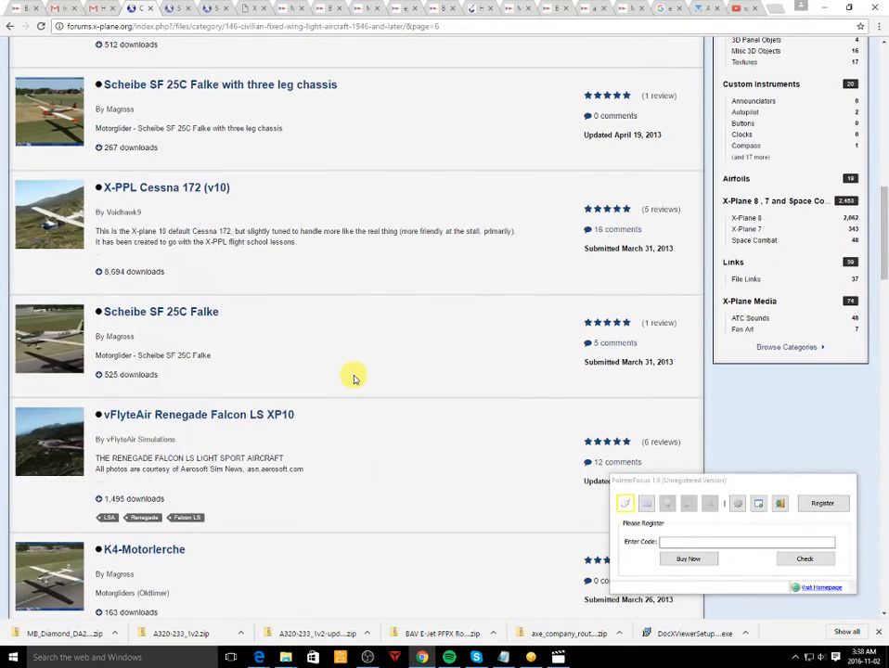
scroll(down, 3)
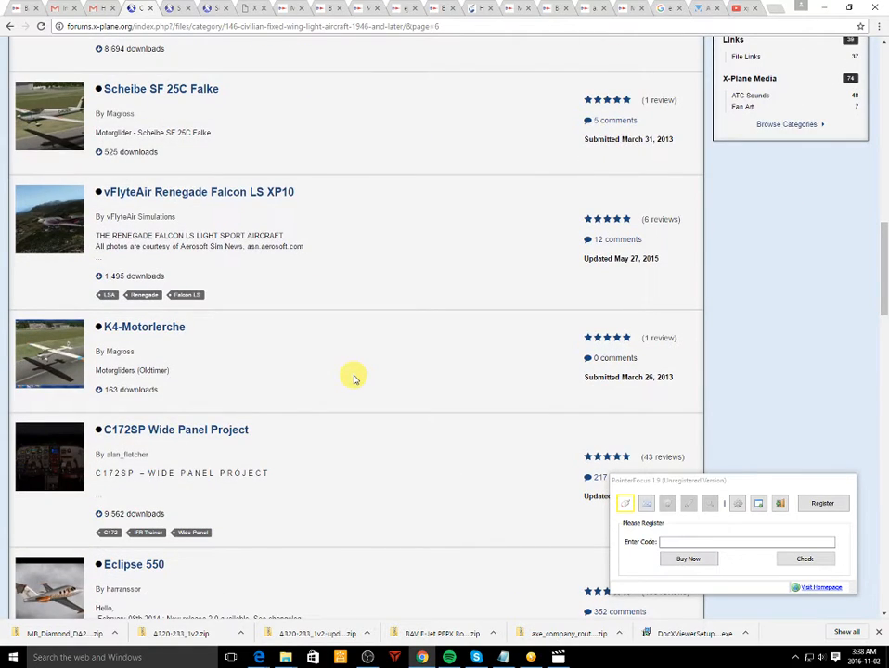
scroll(down, 3)
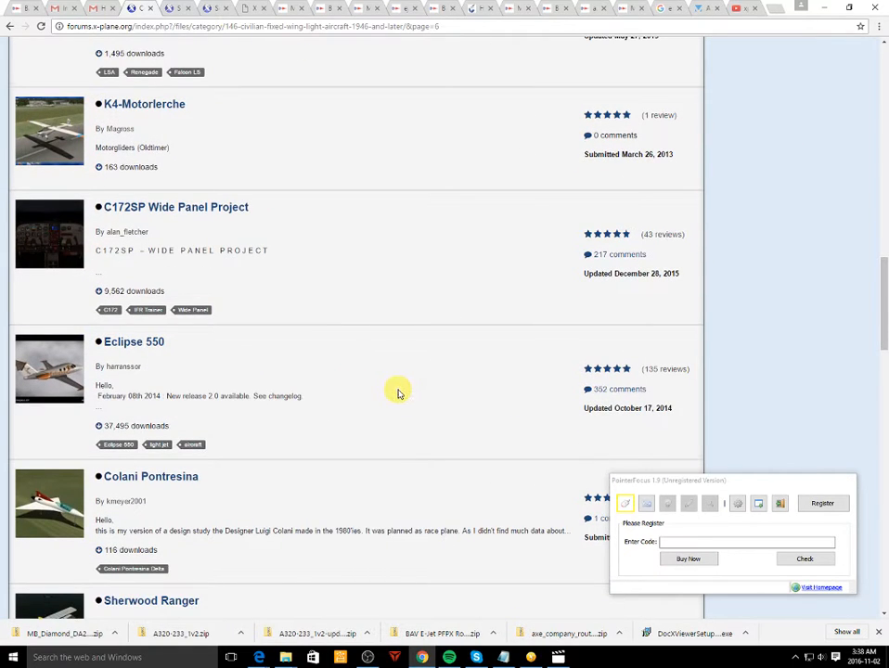
scroll(down, 3)
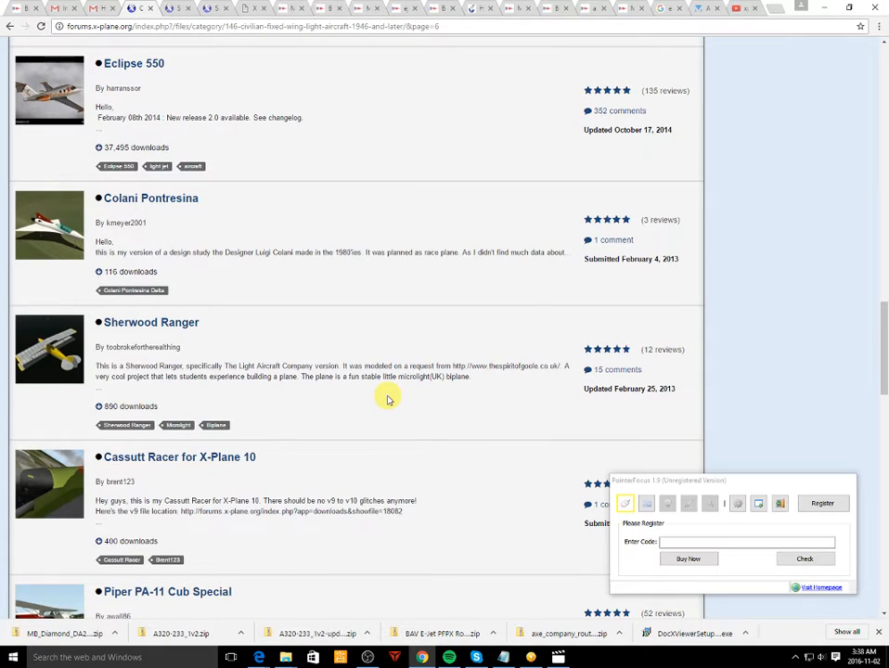
scroll(down, 3)
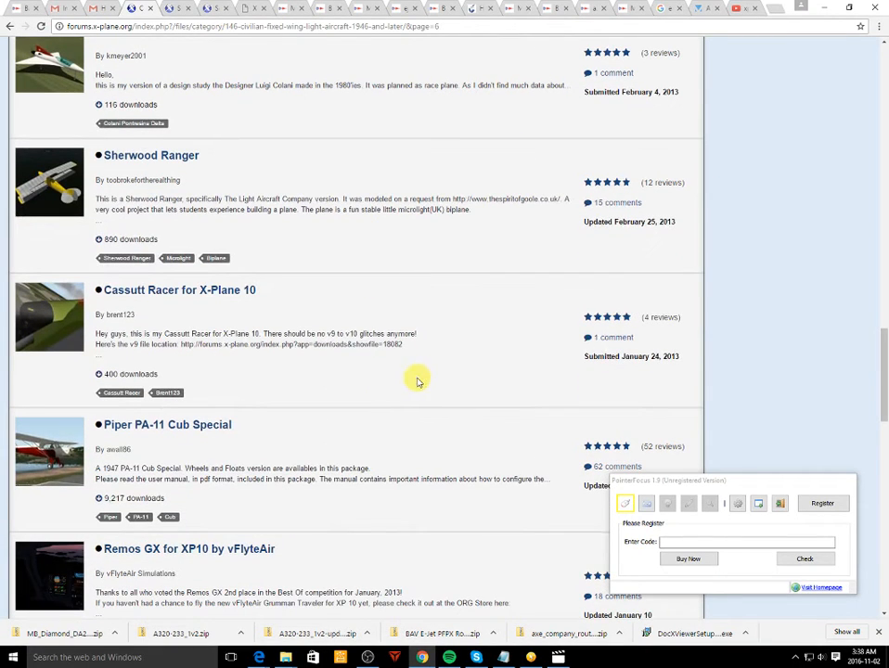
scroll(down, 3)
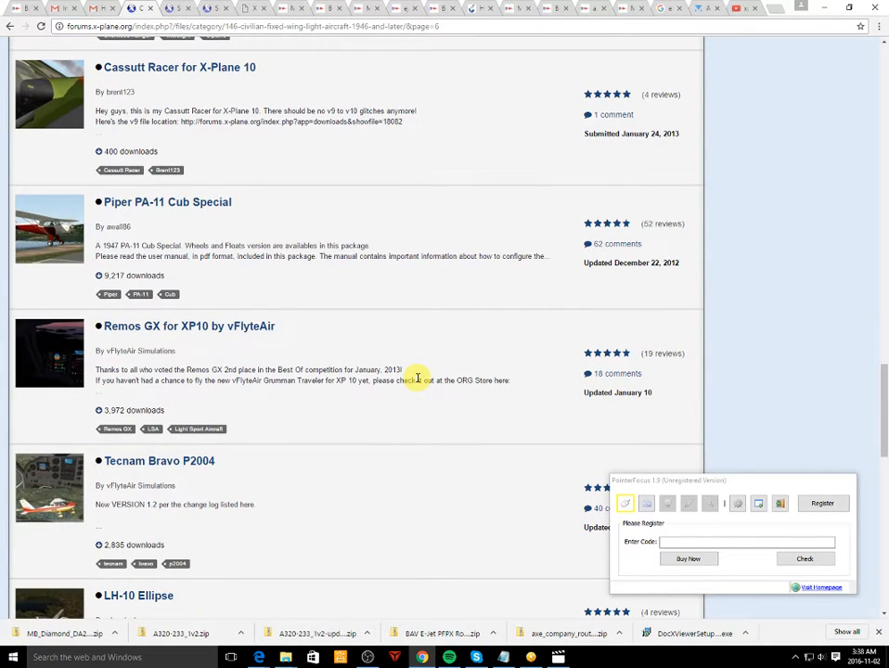
scroll(down, 3)
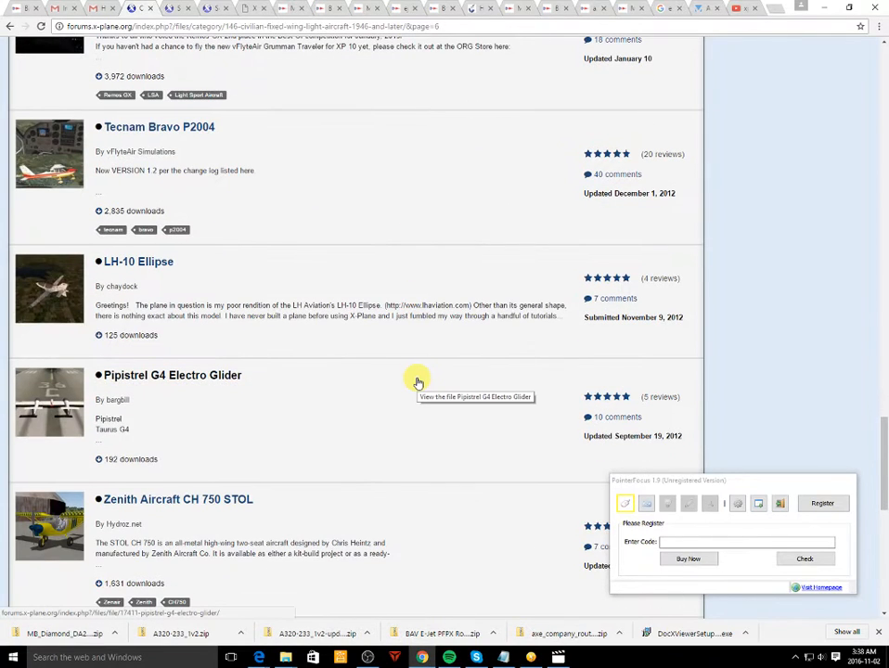
scroll(down, 3)
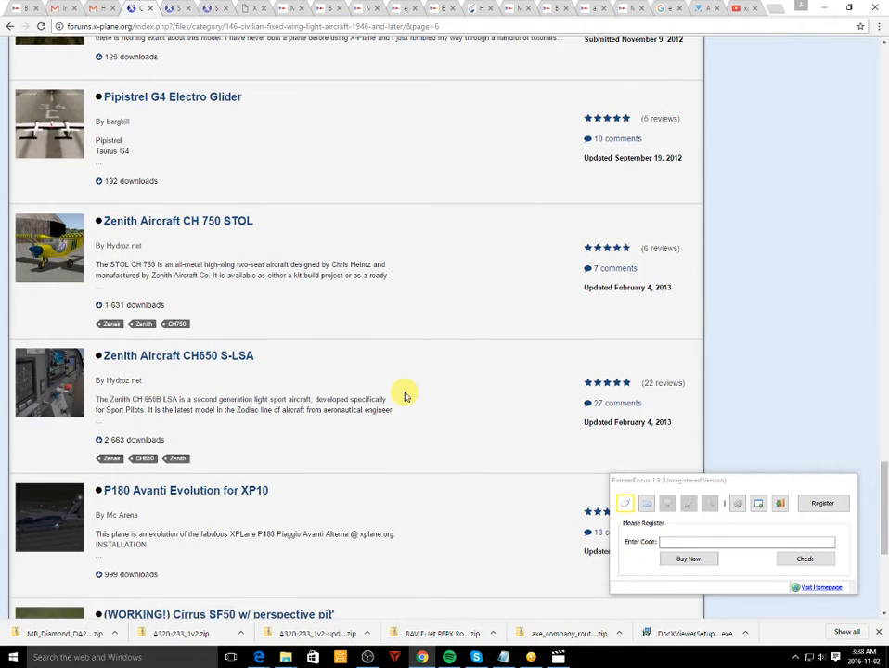
mouse_move(351, 424)
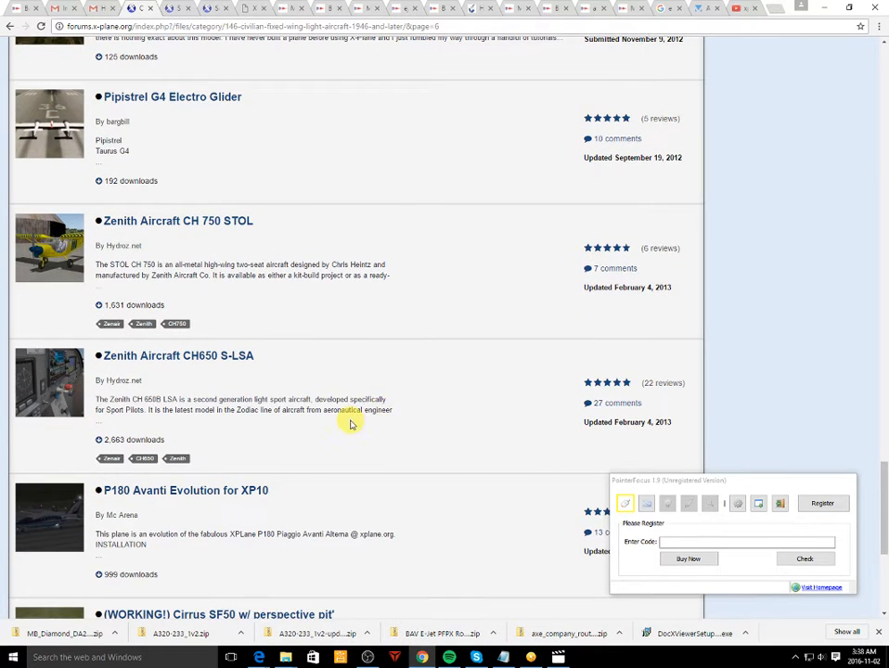
mouse_move(348, 457)
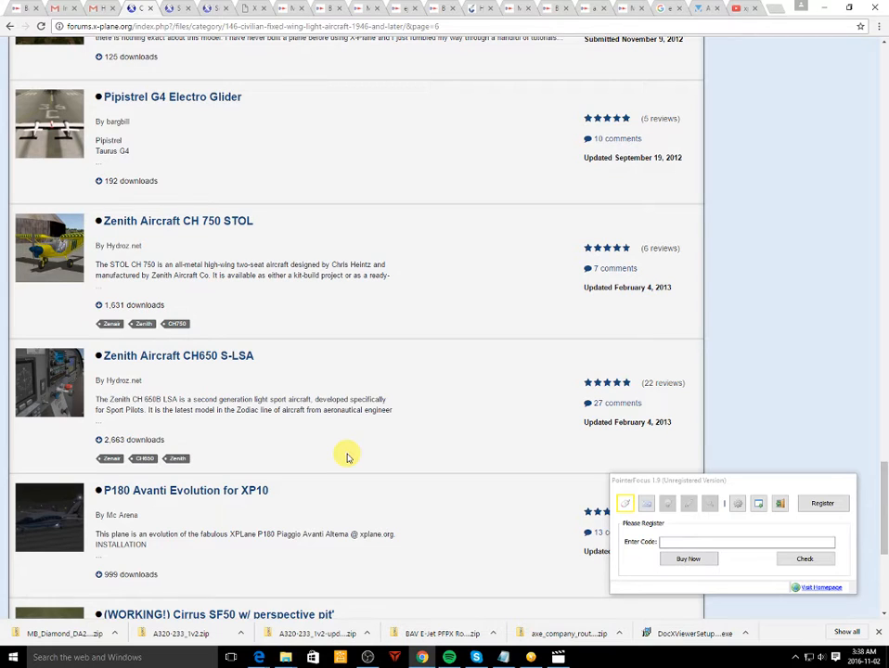
scroll(down, 3)
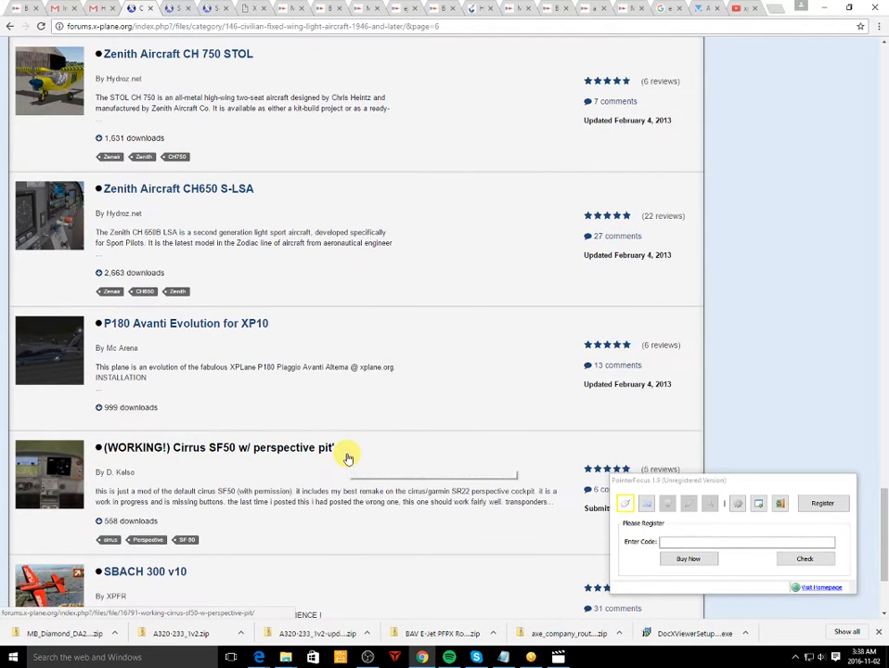
scroll(down, 3)
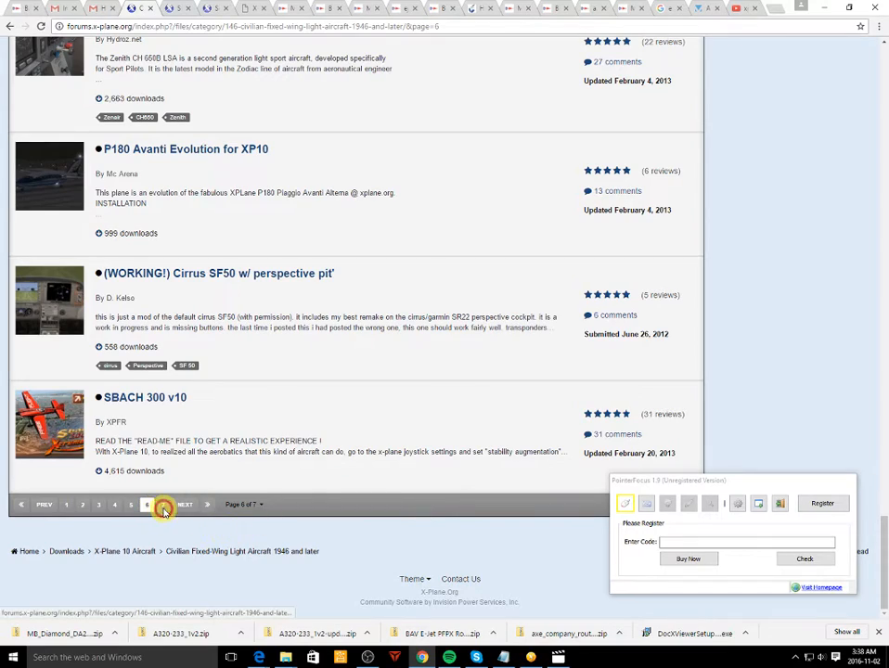
Go to page 3 of the light aircraft listings and open the DHC2T Turbo Beaver page
click(146, 504)
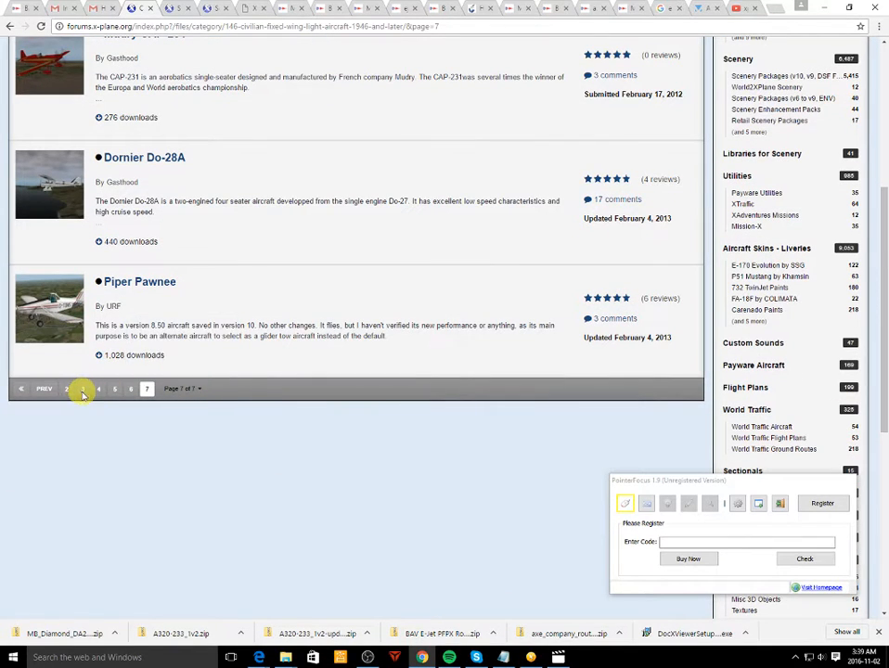
click(82, 388)
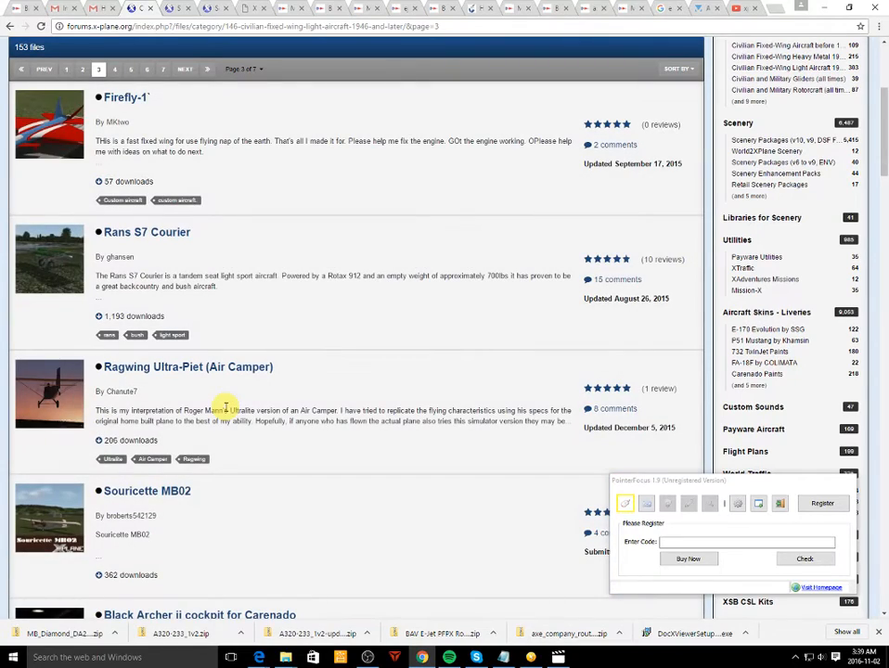
scroll(down, 3)
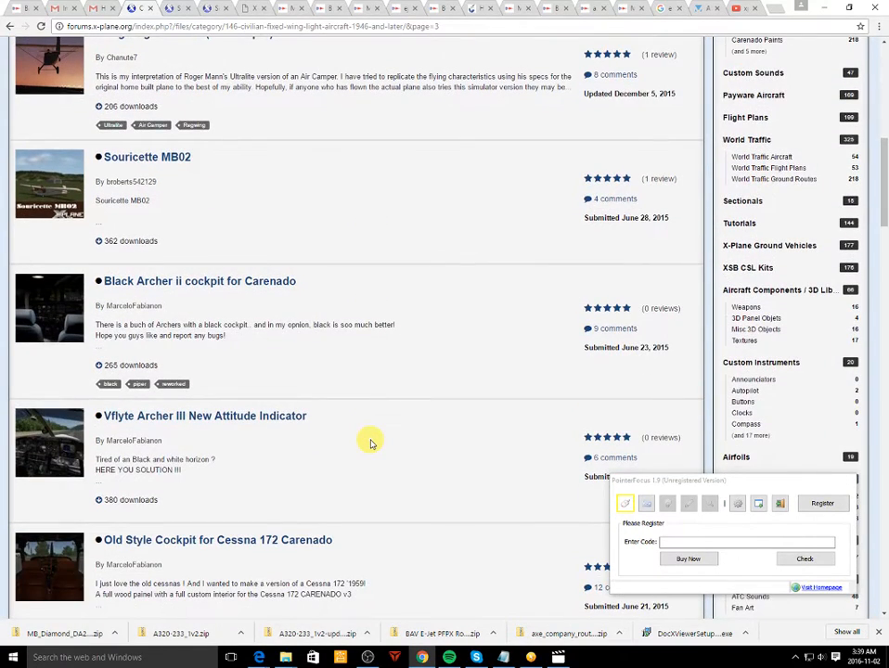
scroll(down, 3)
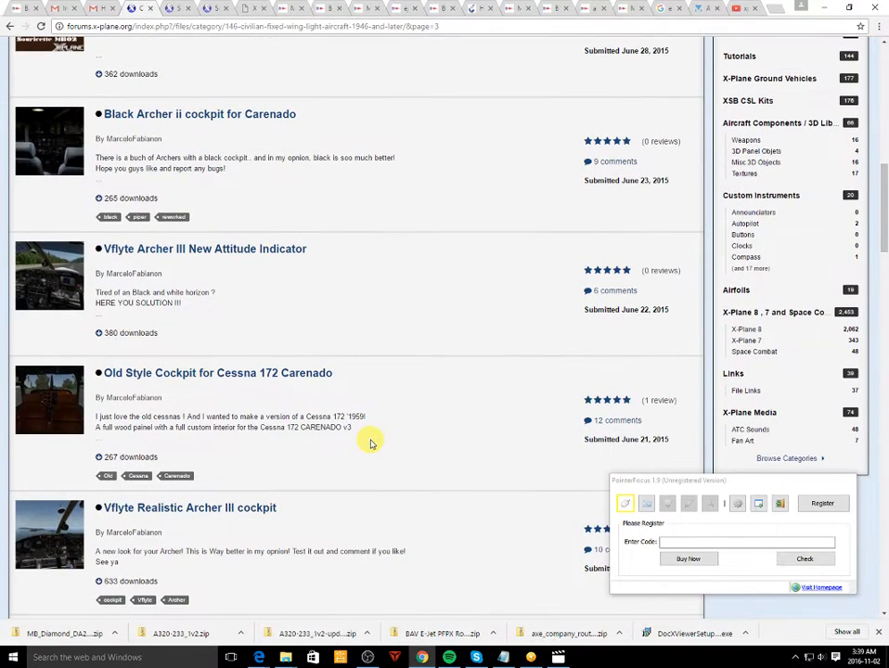
scroll(down, 3)
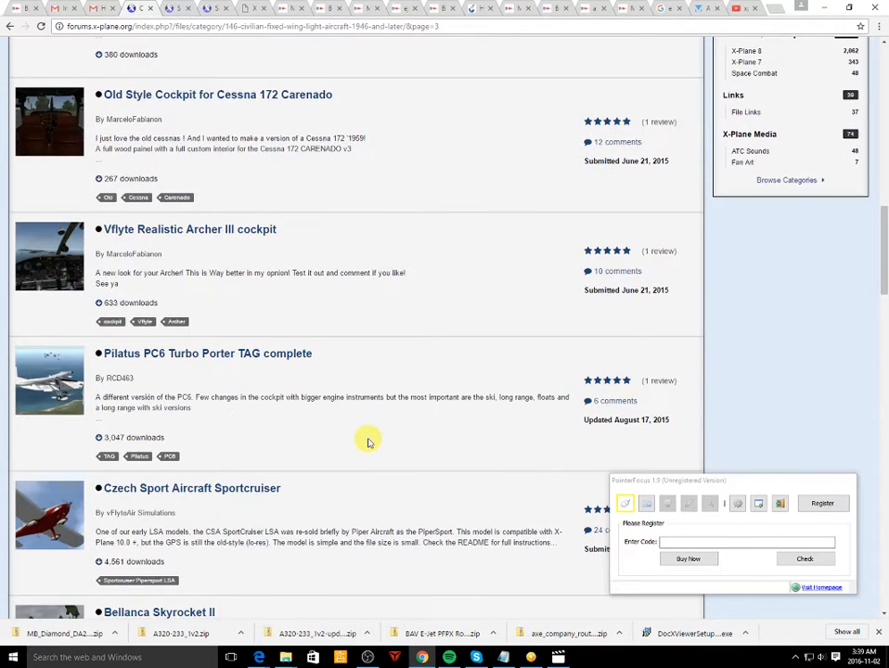
scroll(down, 3)
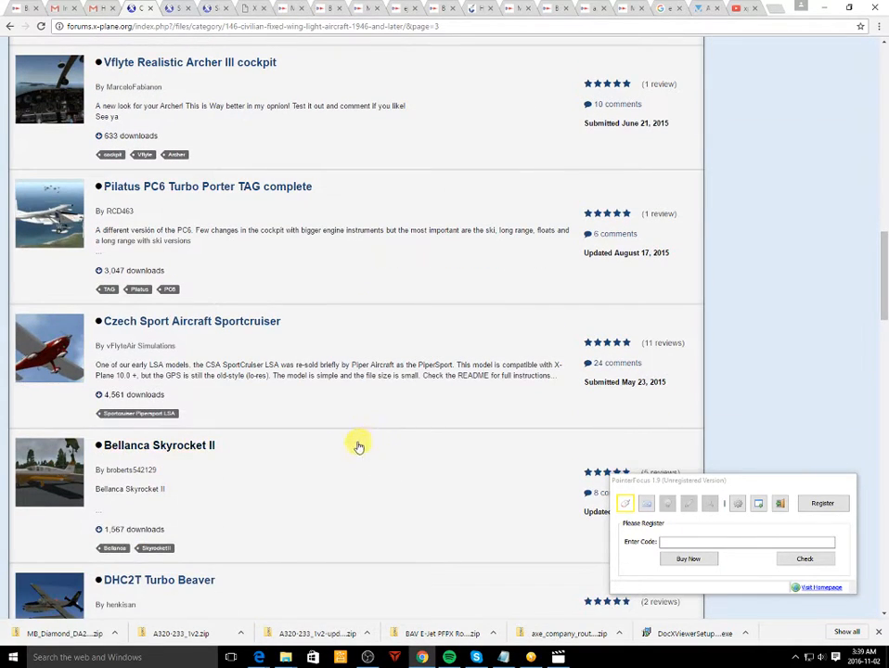
mouse_move(339, 439)
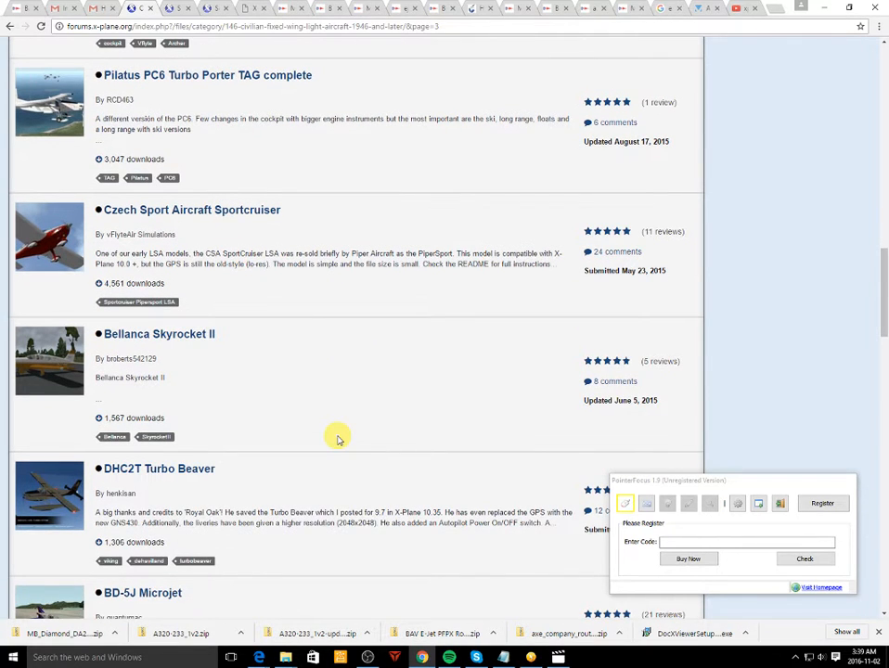
scroll(down, 3)
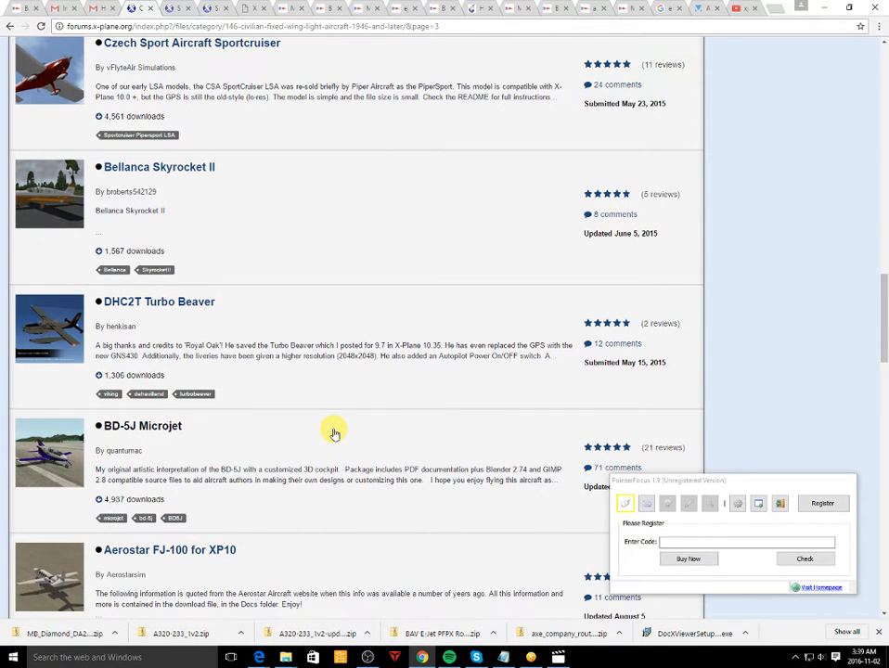
mouse_move(334, 433)
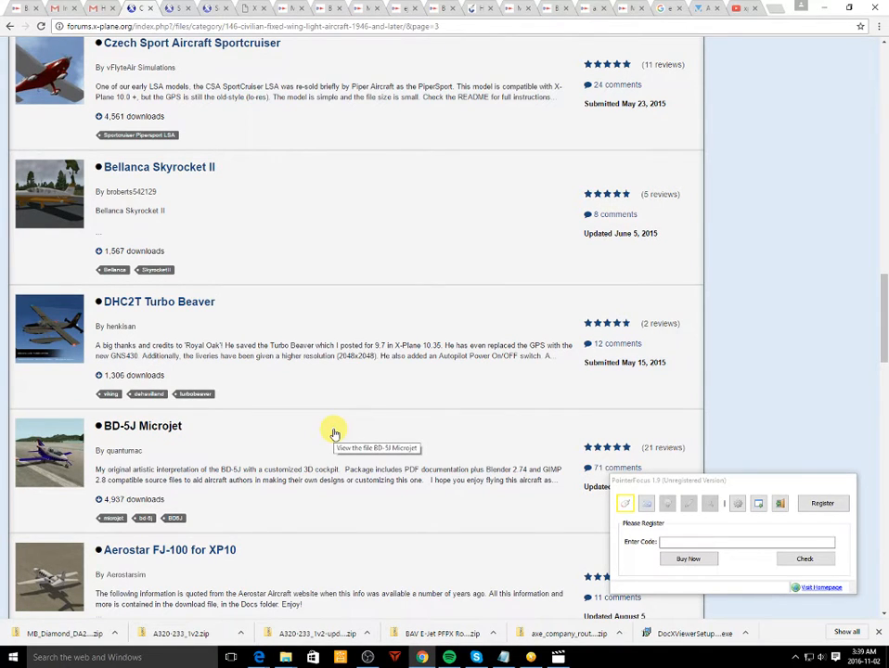
scroll(down, 3)
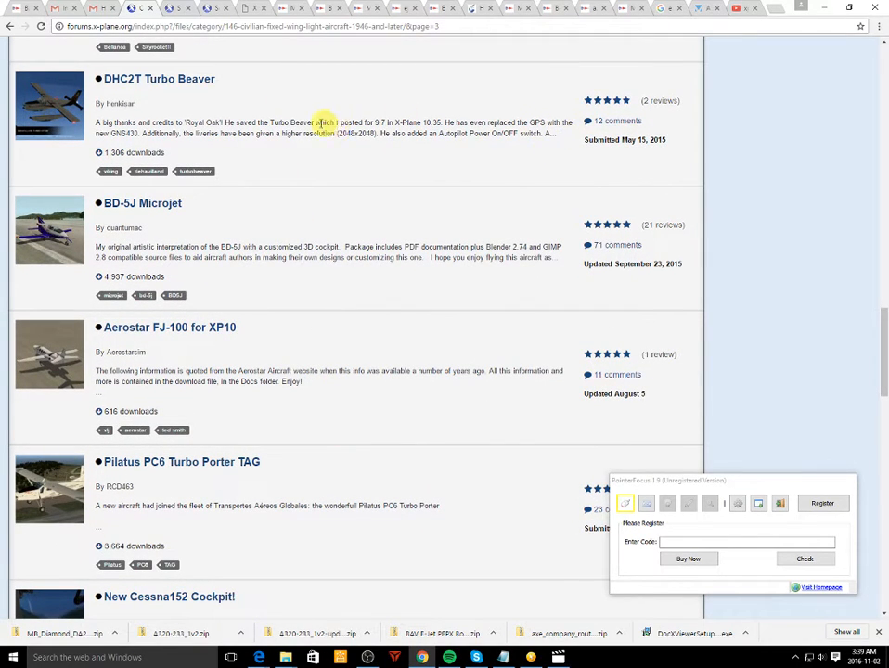
click(158, 79)
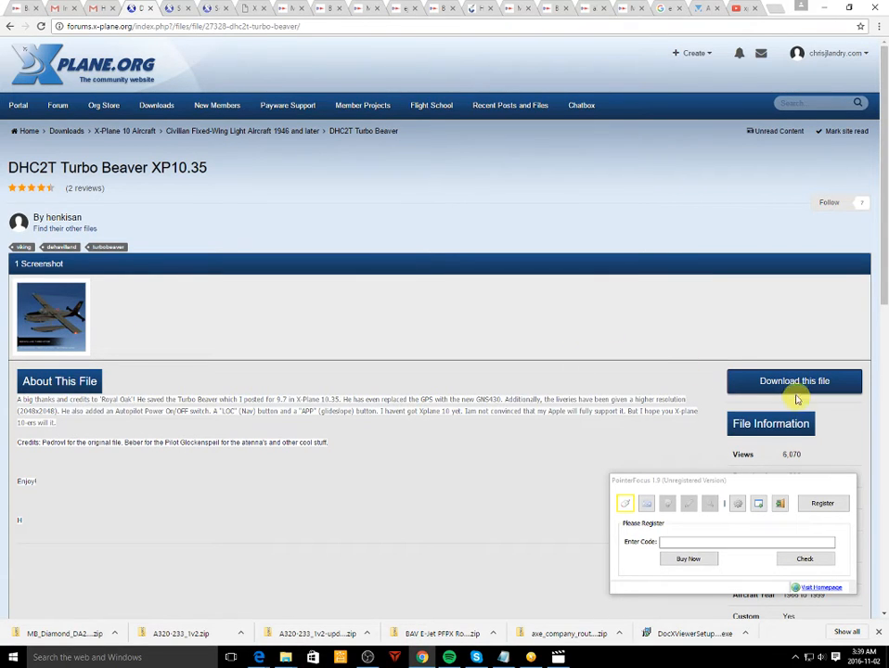
Download the DHC2T Turbo Beaver zip and open it from the downloads bar
click(793, 380)
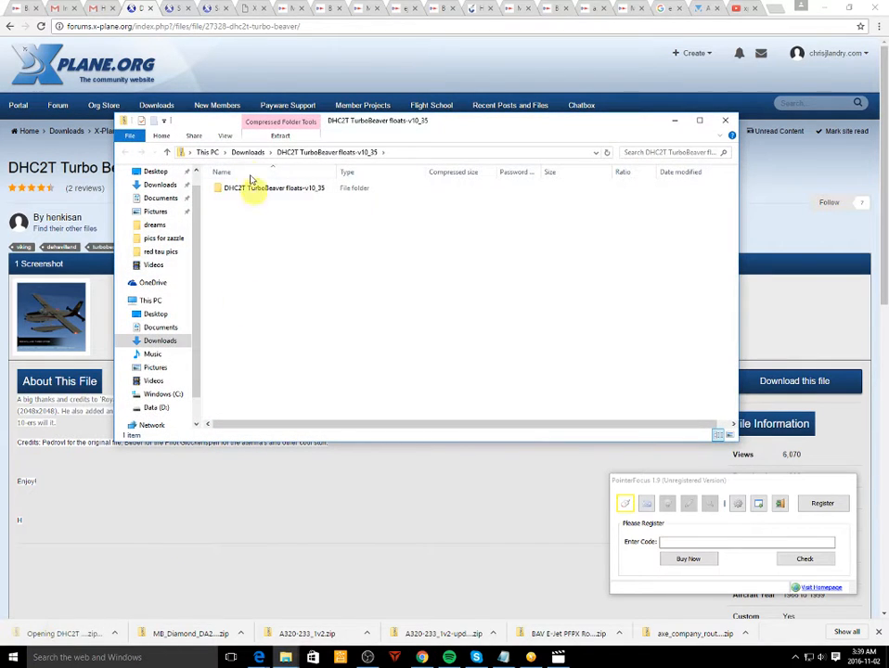
Open the aircraft folder inside the Turbo Beaver archive and bring up the X-Plane 10 folder
double_click(273, 187)
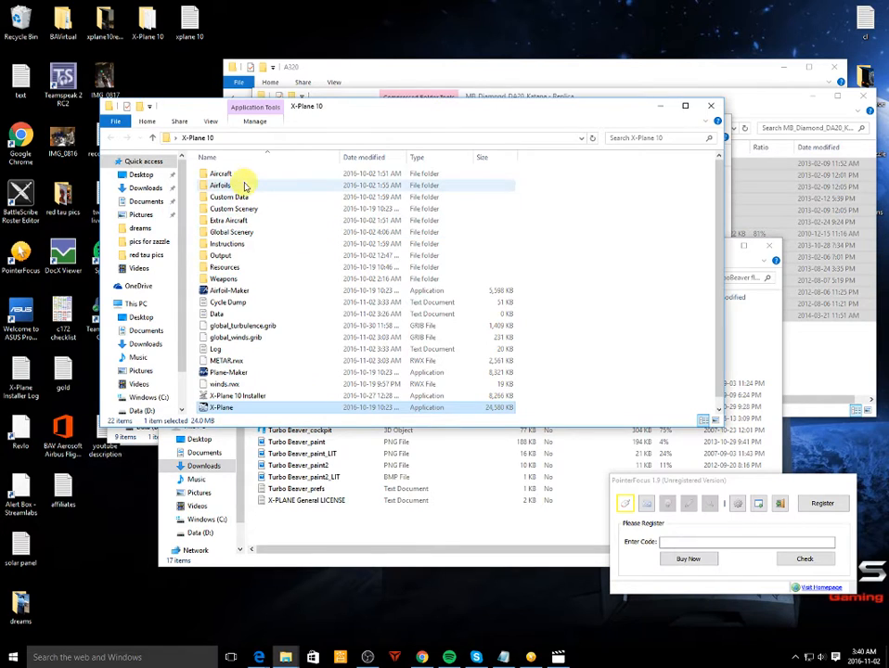
Create a new folder named Turbo Beaver in X-Plane 10's Aircraft > Seaplanes
double_click(221, 174)
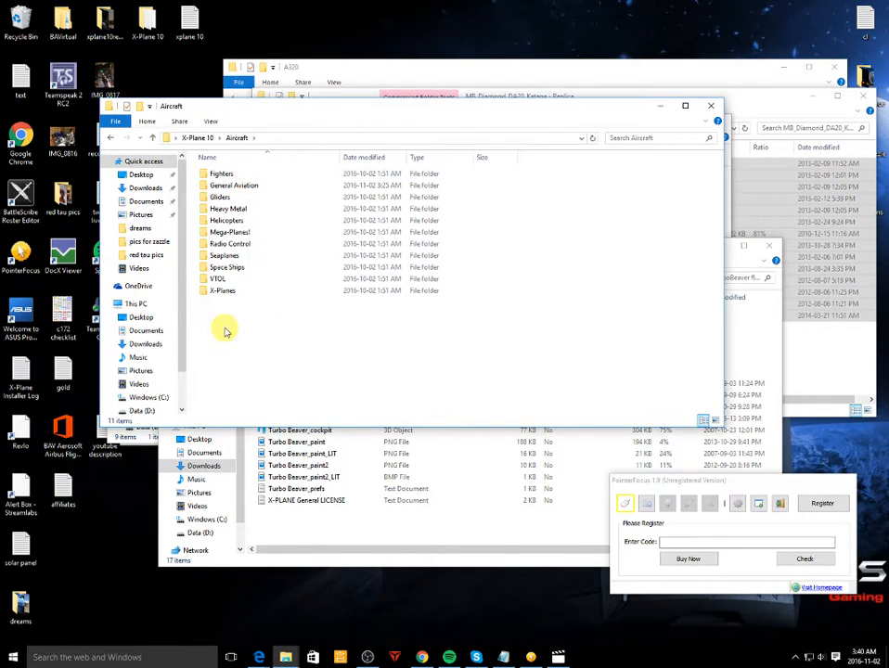
mouse_move(234, 185)
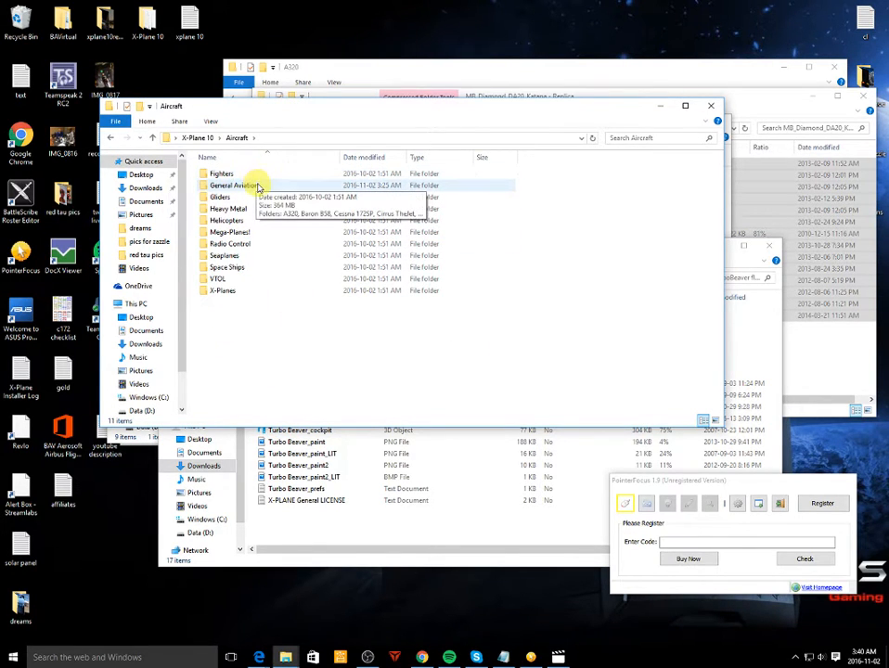
double_click(225, 255)
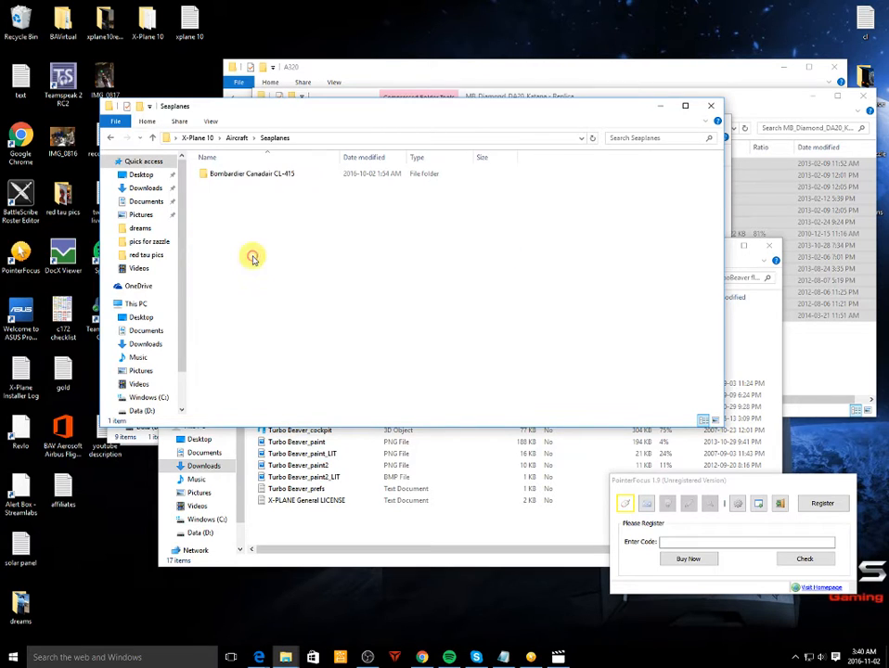
right_click(252, 257)
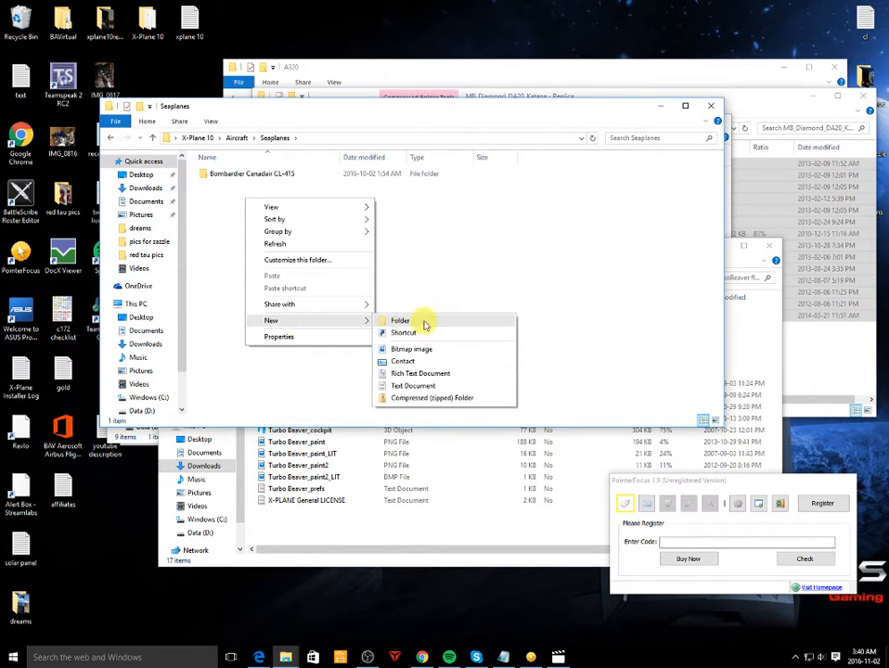
click(400, 320)
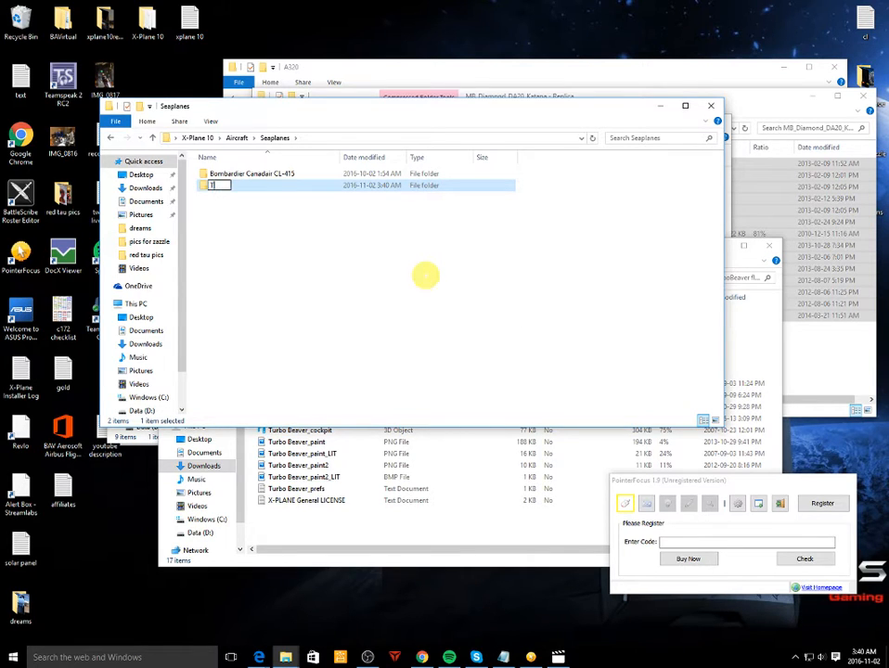
text(Turbo Beaver)
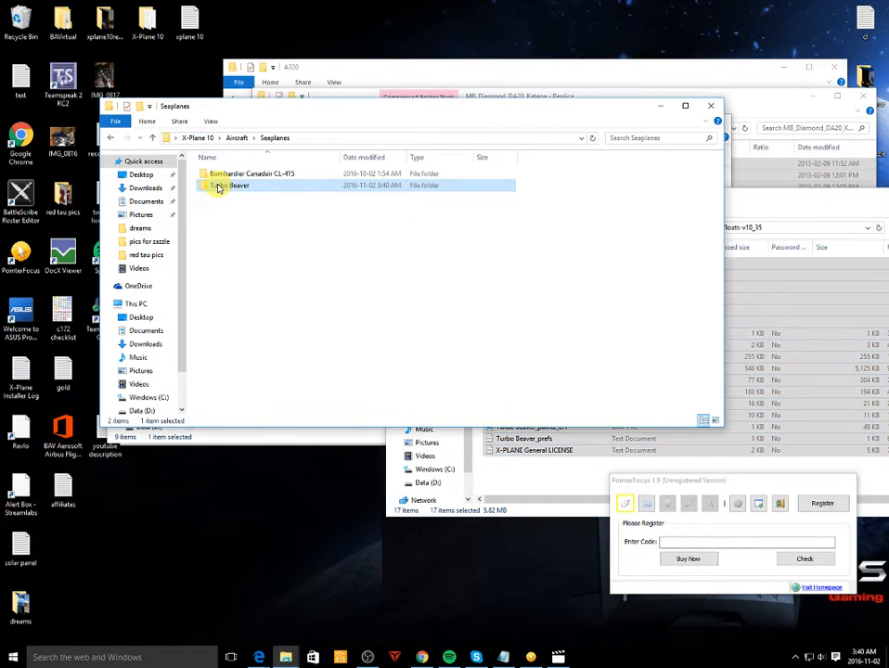
mouse_move(247, 343)
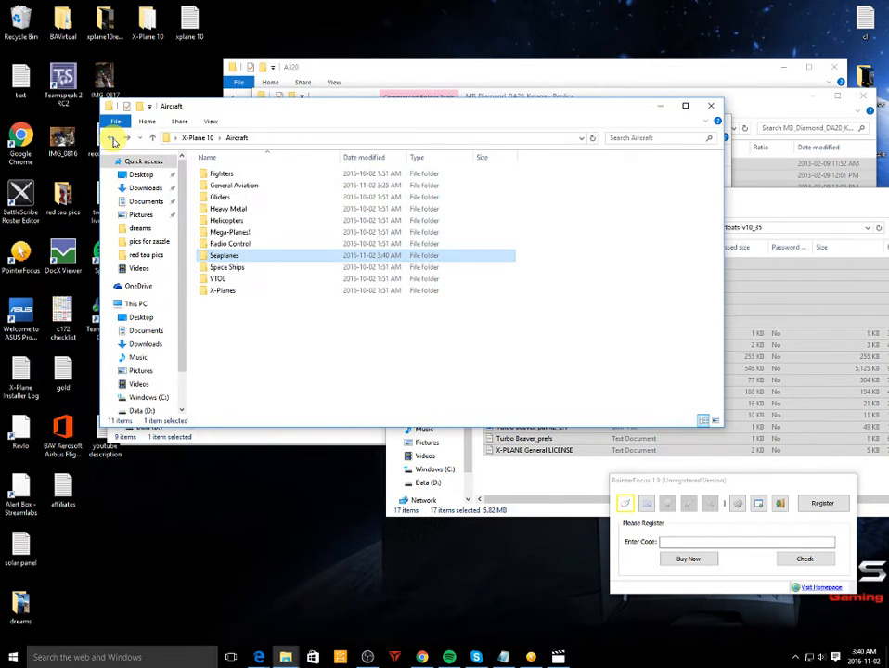
mouse_move(113, 138)
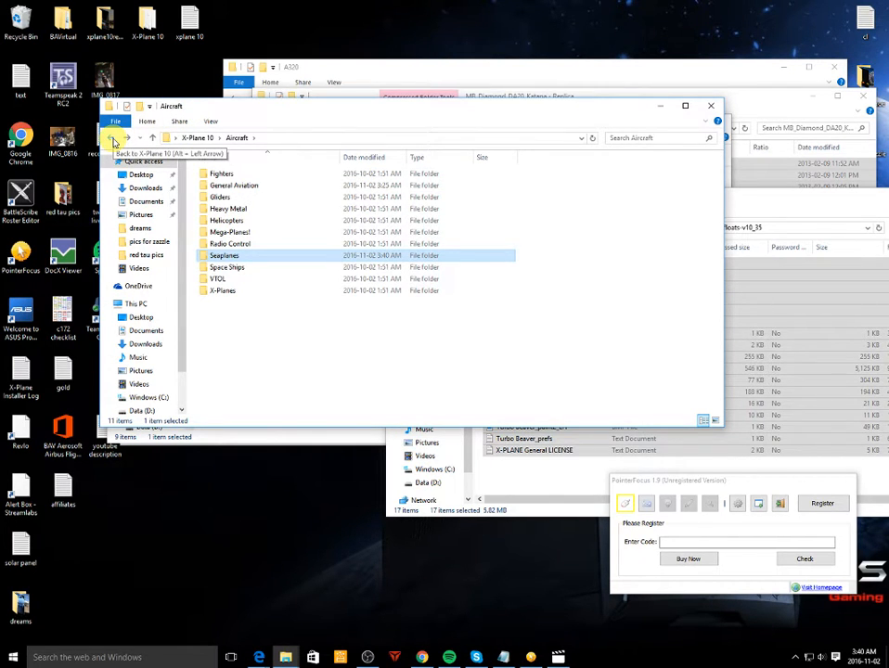
Browse the Aircraft folders, then launch the X-Plane 10 application from its install folder
click(114, 137)
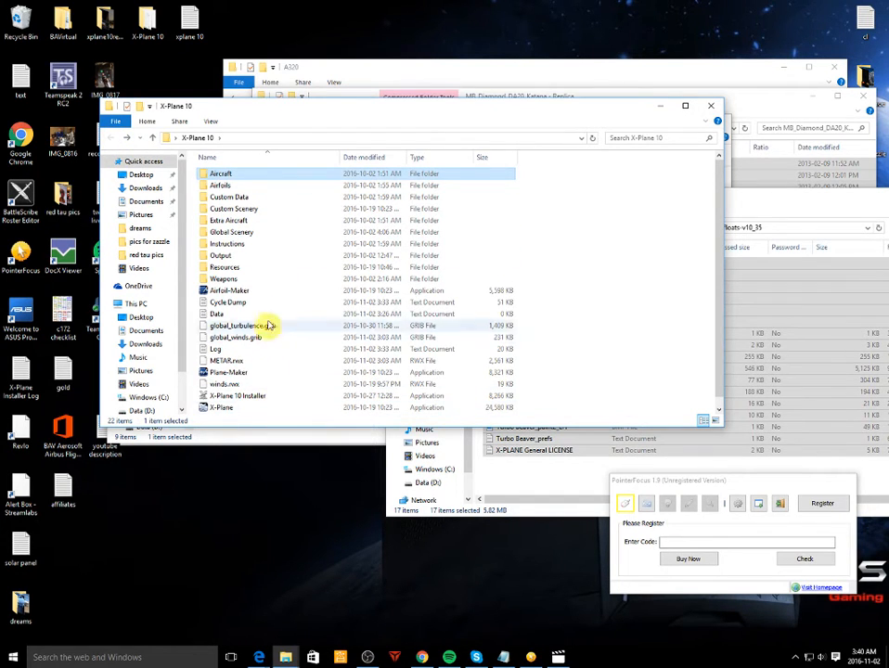
double_click(221, 173)
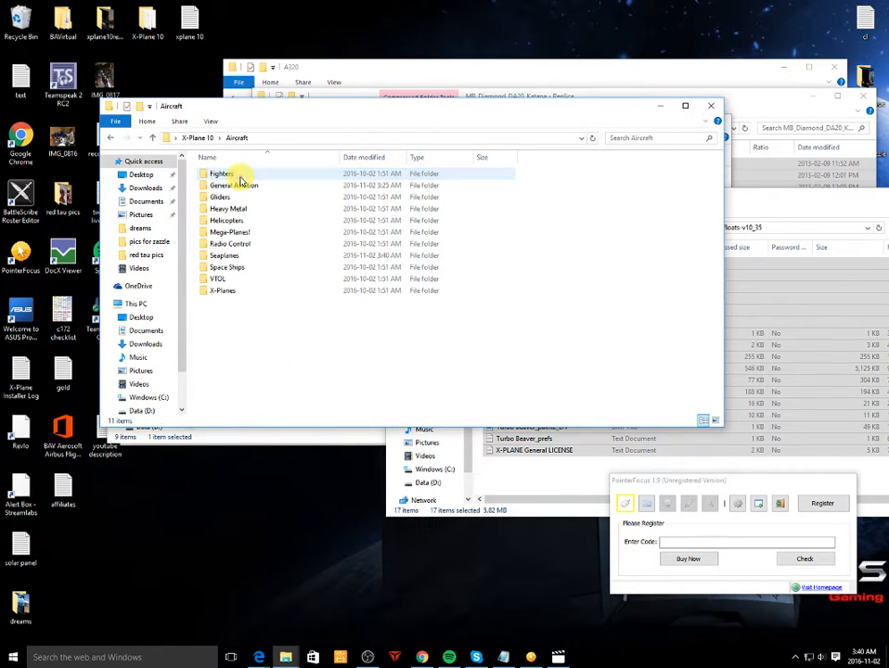
double_click(225, 255)
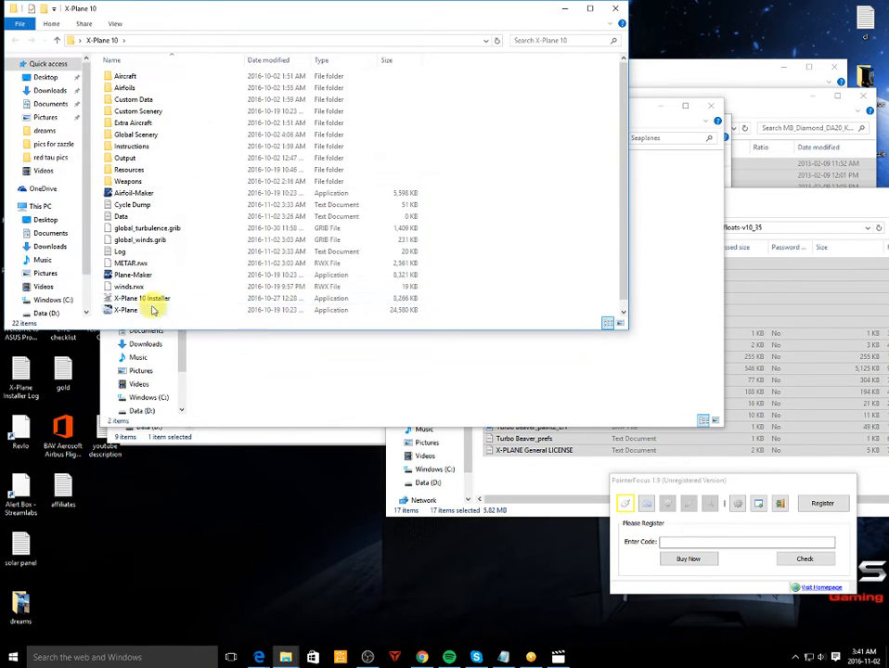
double_click(127, 310)
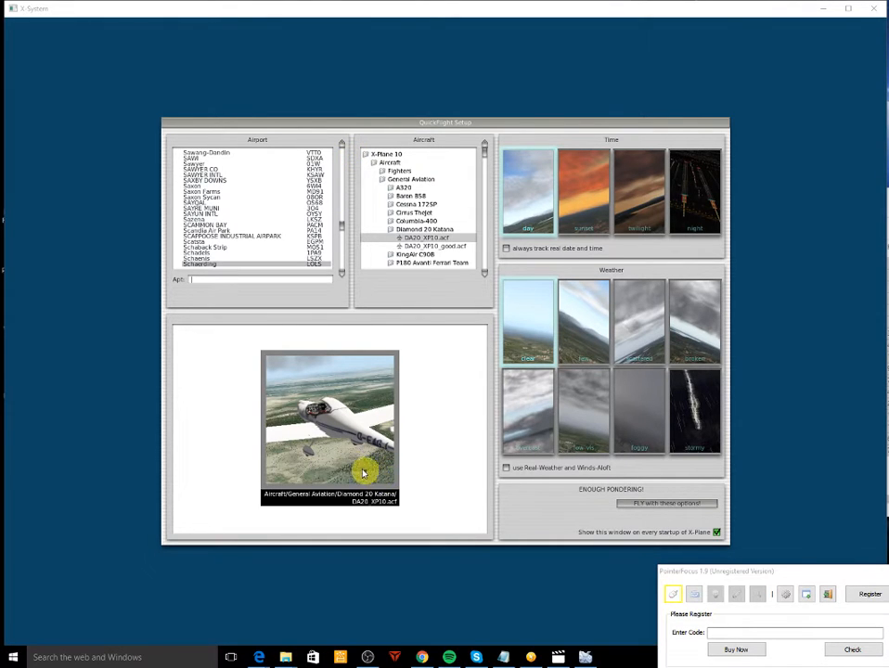
In QuickFlight Setup, pick Turbo Beaver under X-Plane 10 > Aircraft > Seaplanes and fly
click(432, 246)
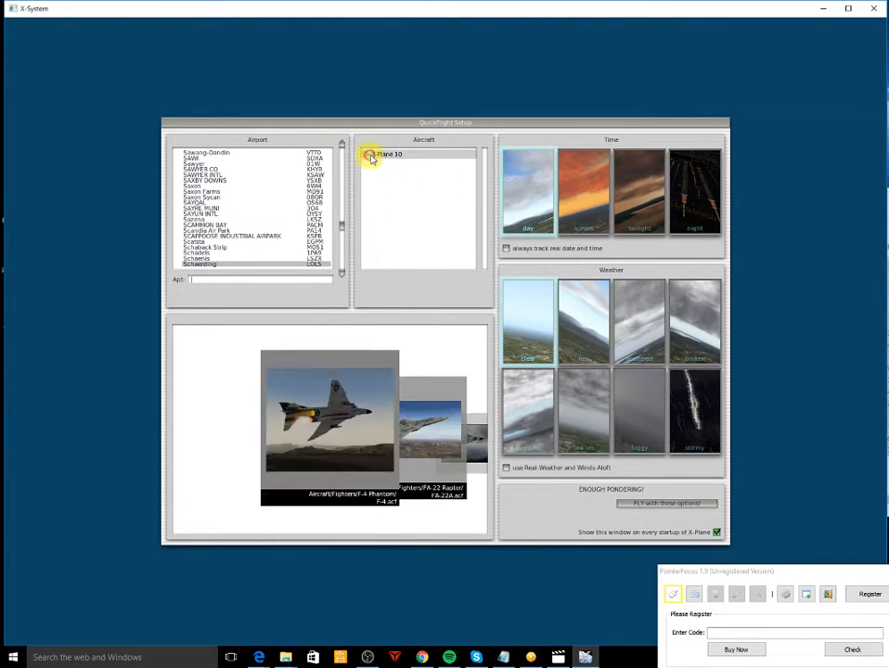
click(374, 154)
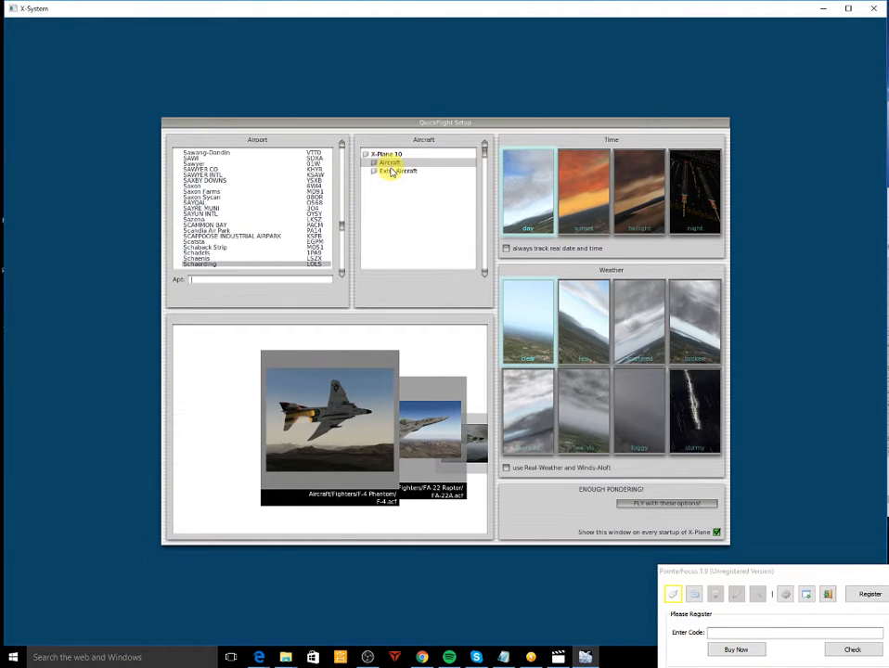
click(375, 154)
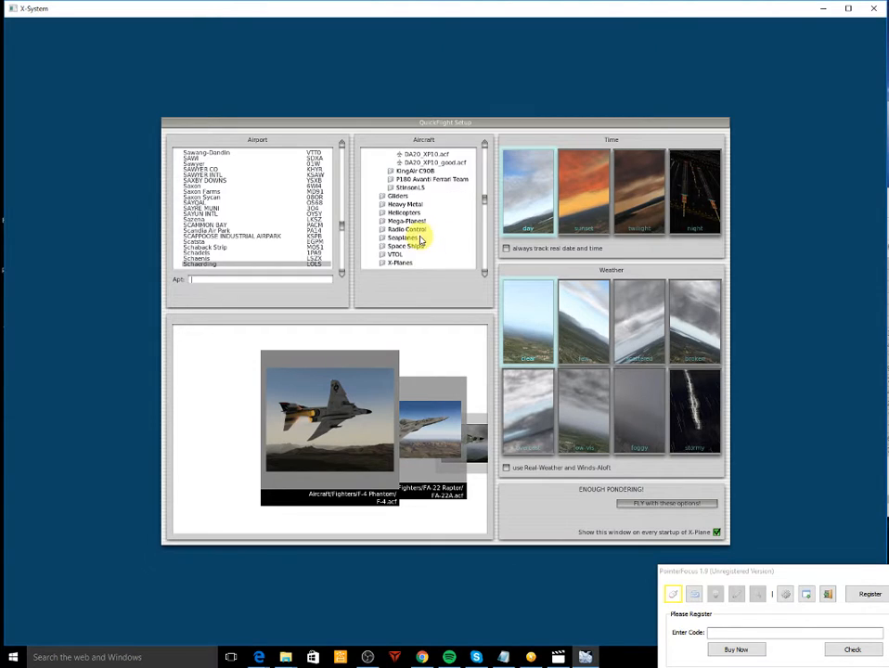
click(402, 229)
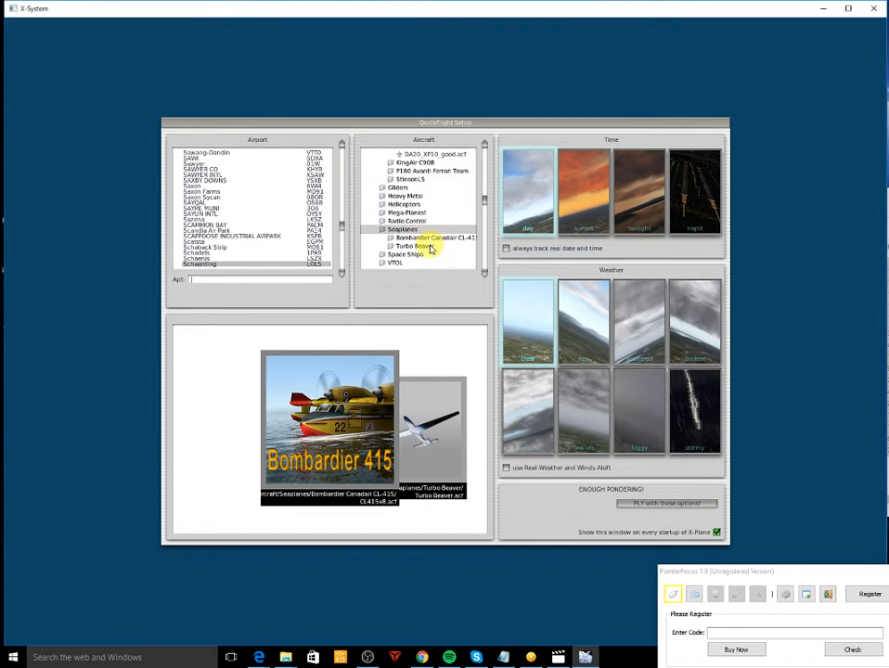
click(414, 246)
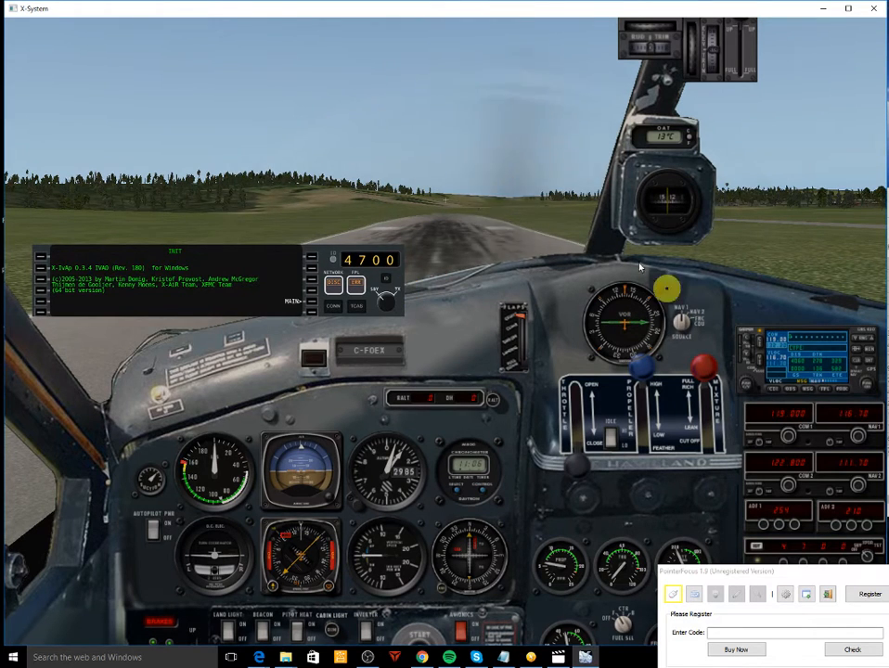
Hide the X-IvAp plugin window from the Plugins menu
click(322, 21)
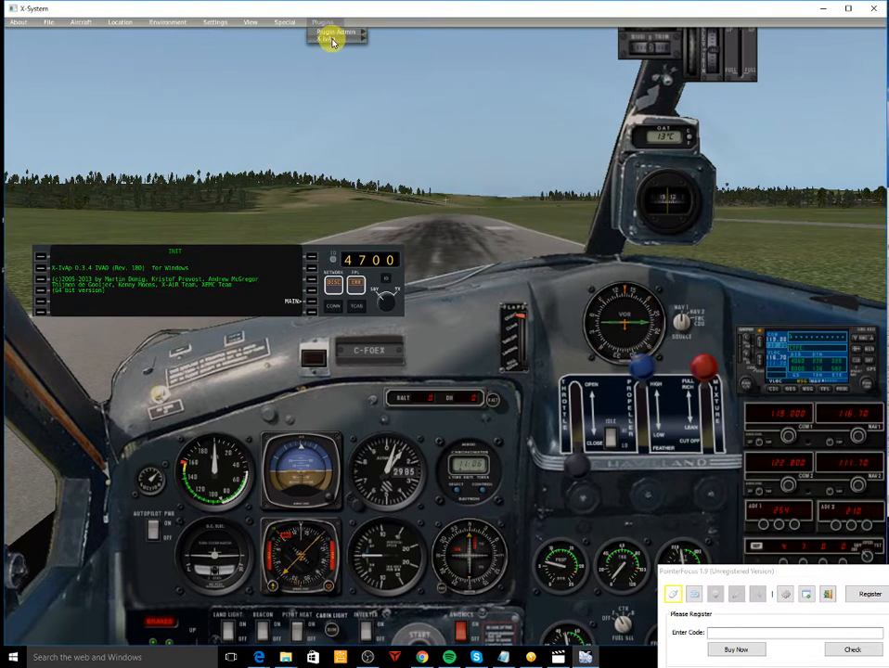
click(322, 21)
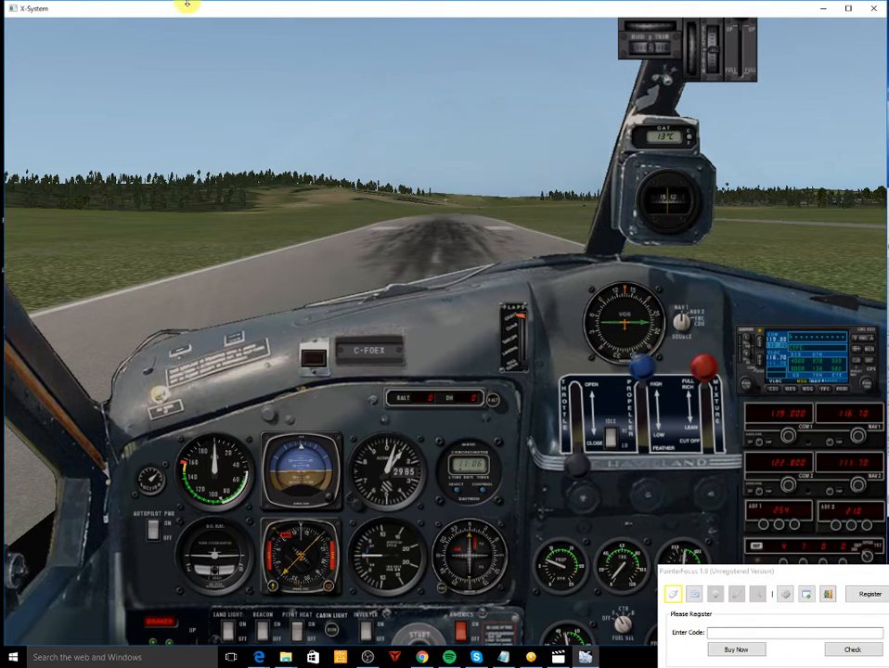
click(285, 21)
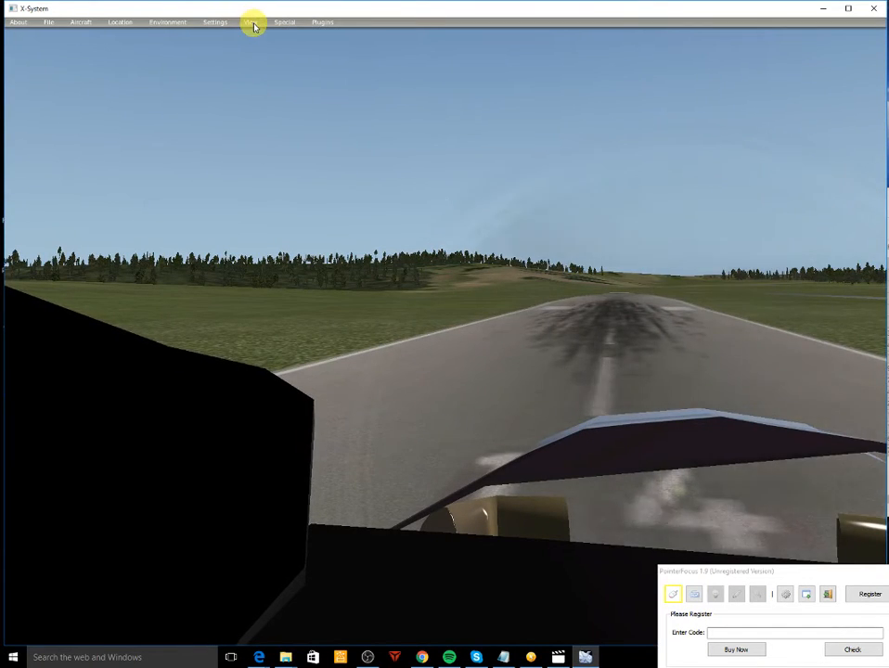
Switch the view to Forwards with Panel
click(250, 21)
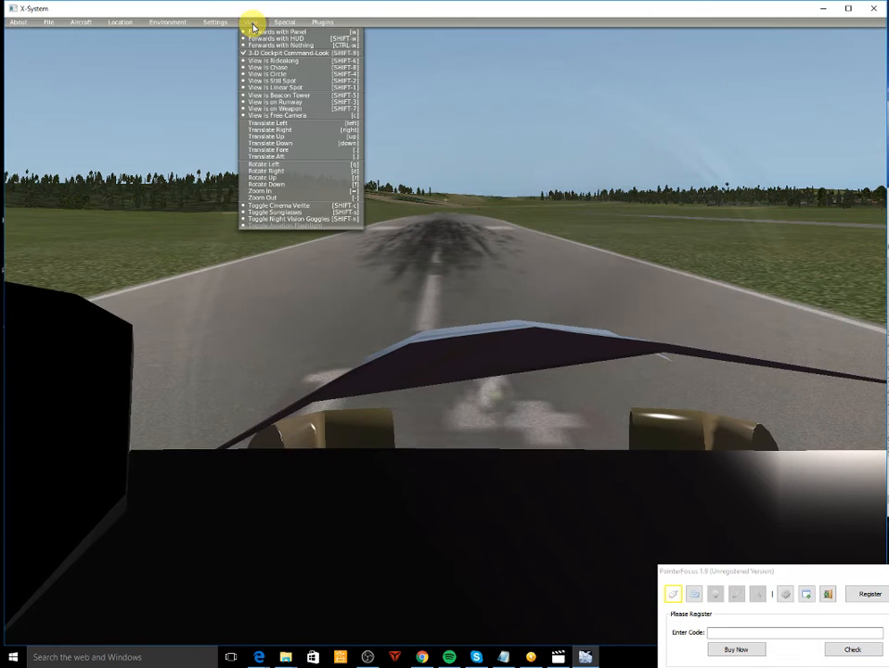
click(255, 25)
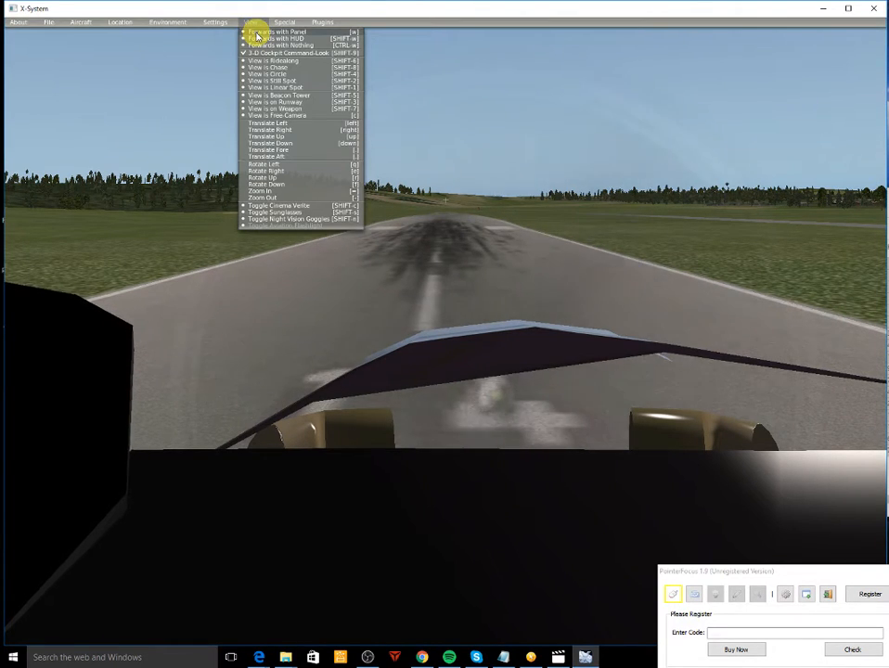
click(276, 31)
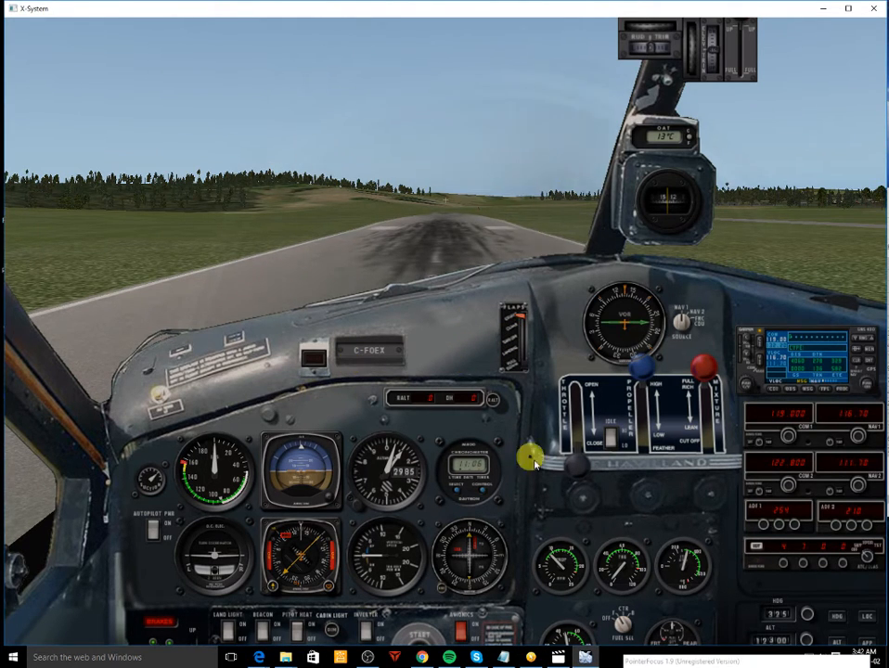
mouse_move(370, 370)
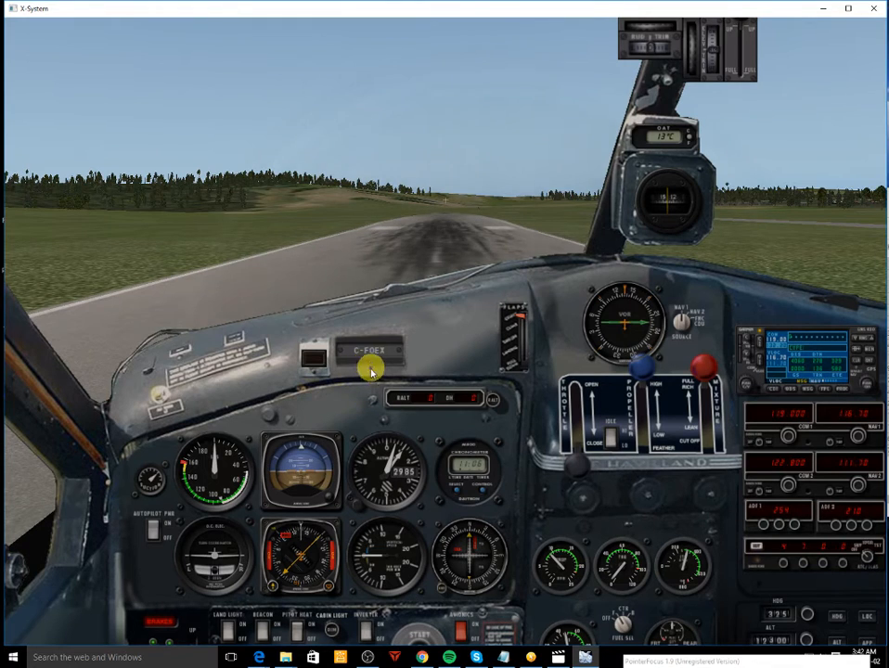
mouse_move(392, 496)
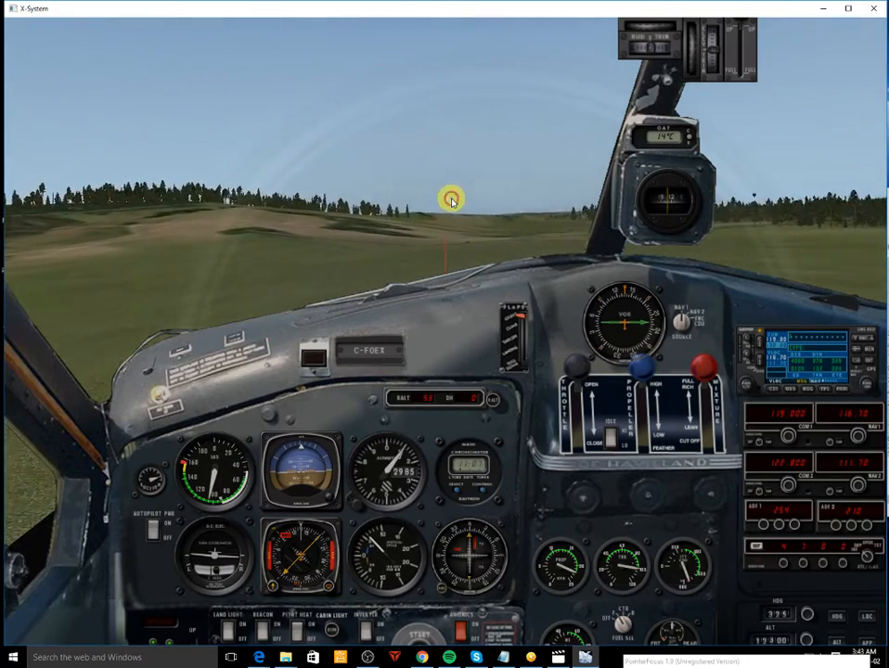
Take off in the Turbo Beaver and switch to the View is Chase outside view
click(297, 21)
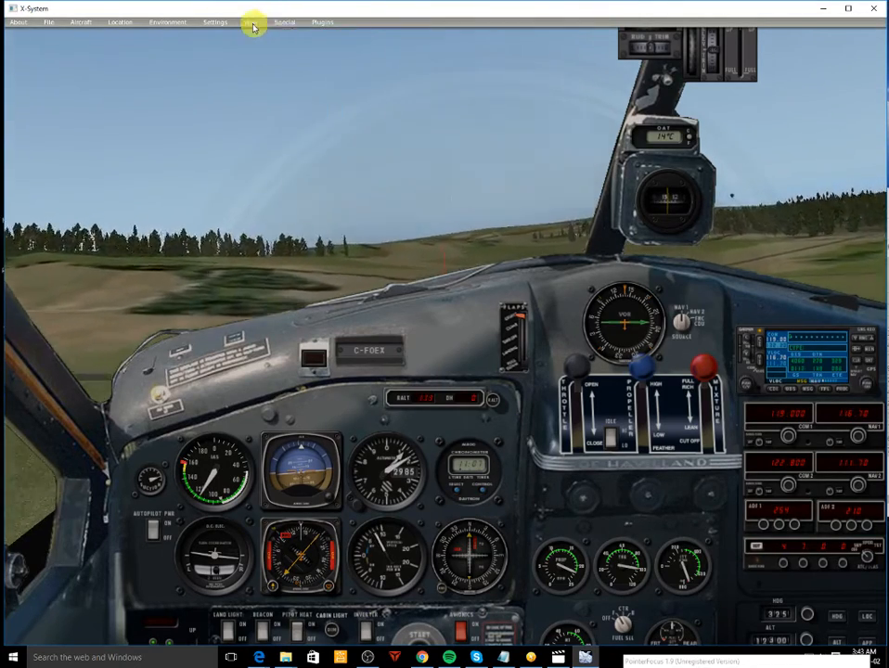
click(249, 22)
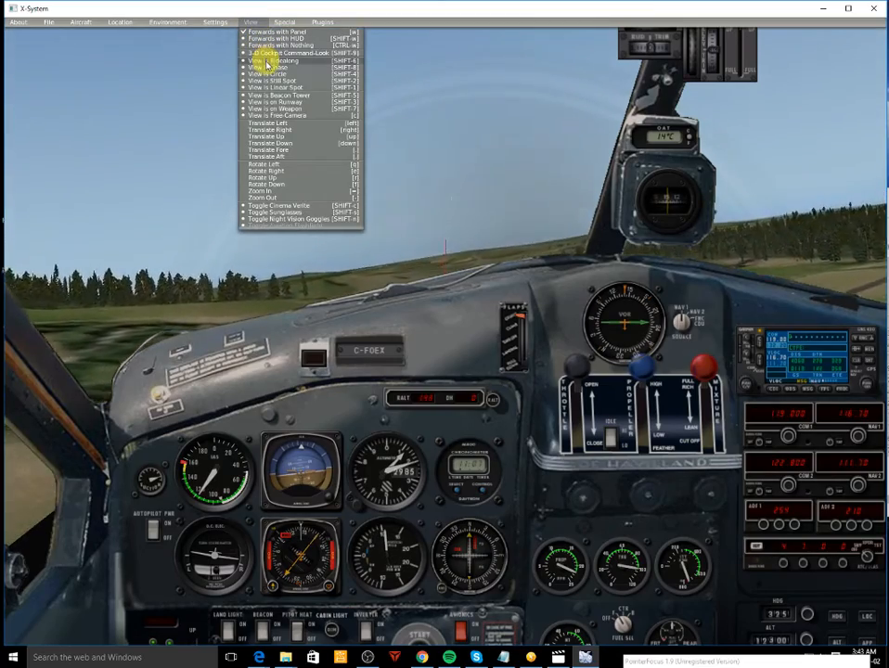
click(270, 60)
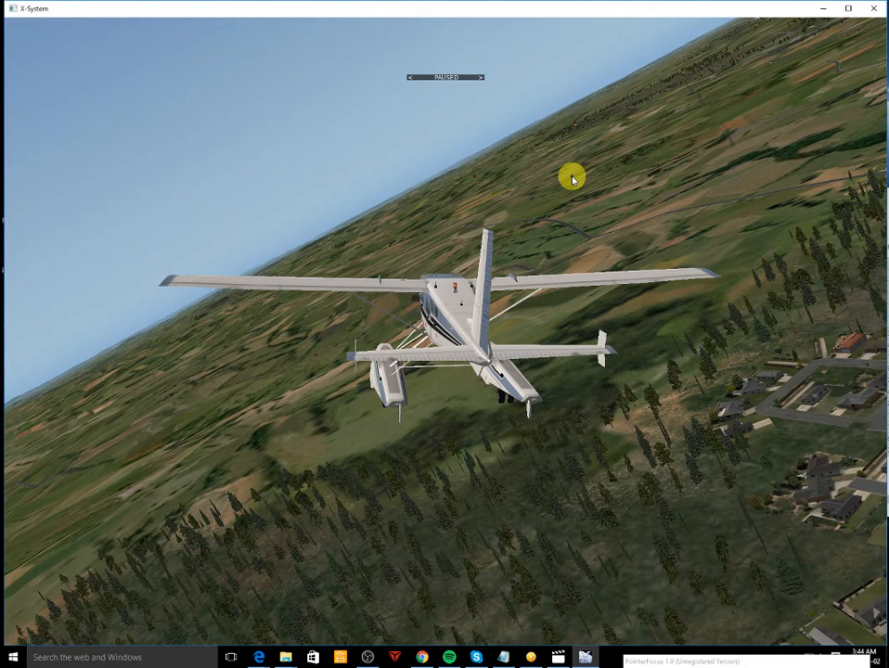
mouse_move(570, 175)
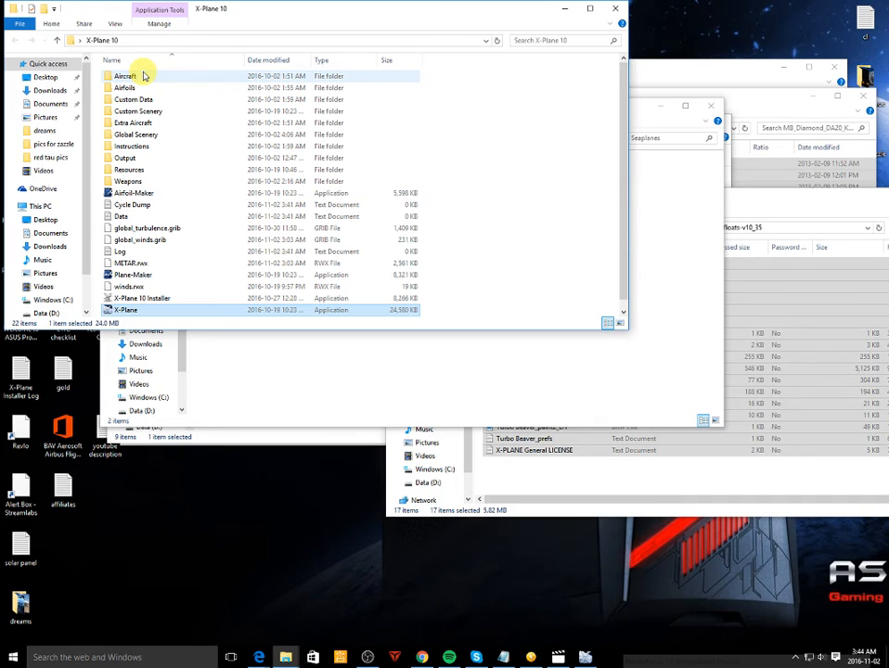
Browse into X-Plane 10's Aircraft > Seaplanes folder to show the Turbo Beaver beside the CL-415
double_click(125, 75)
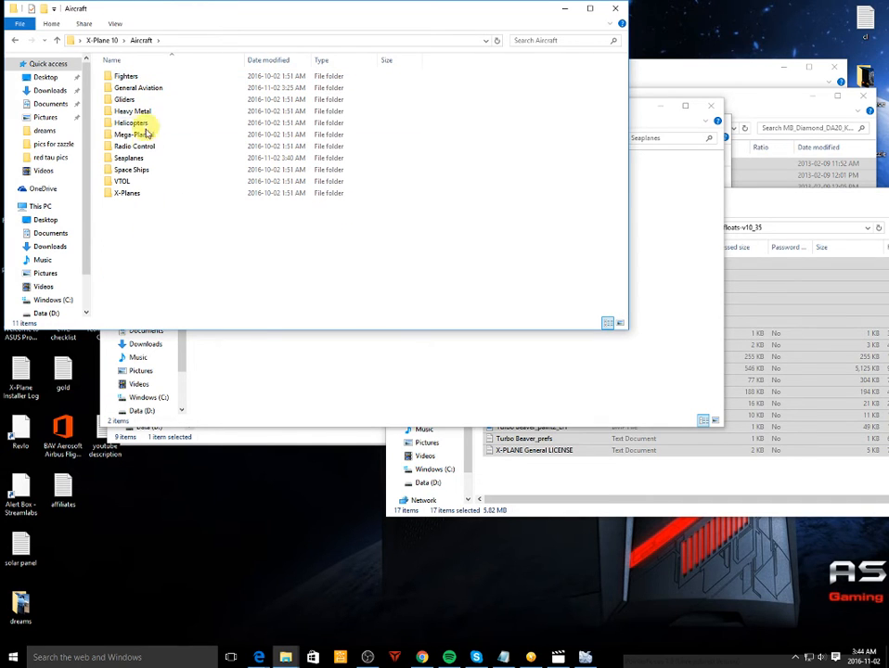
double_click(128, 158)
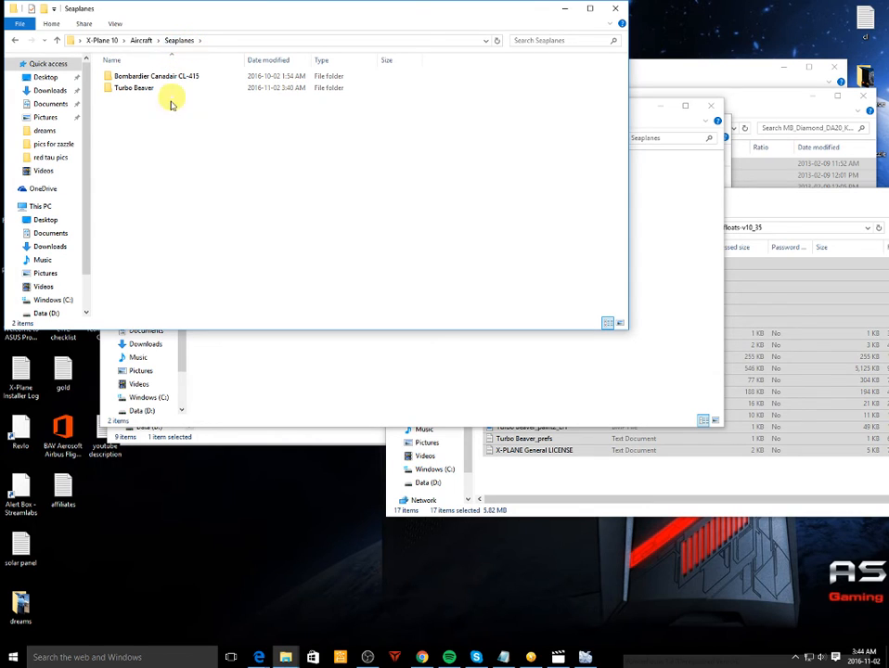
click(134, 88)
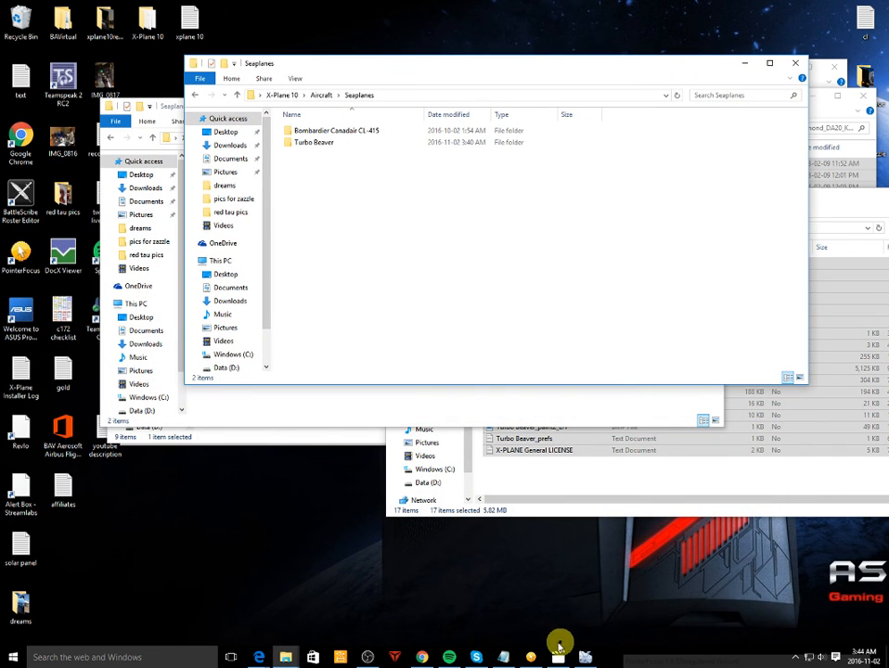
mouse_move(581, 657)
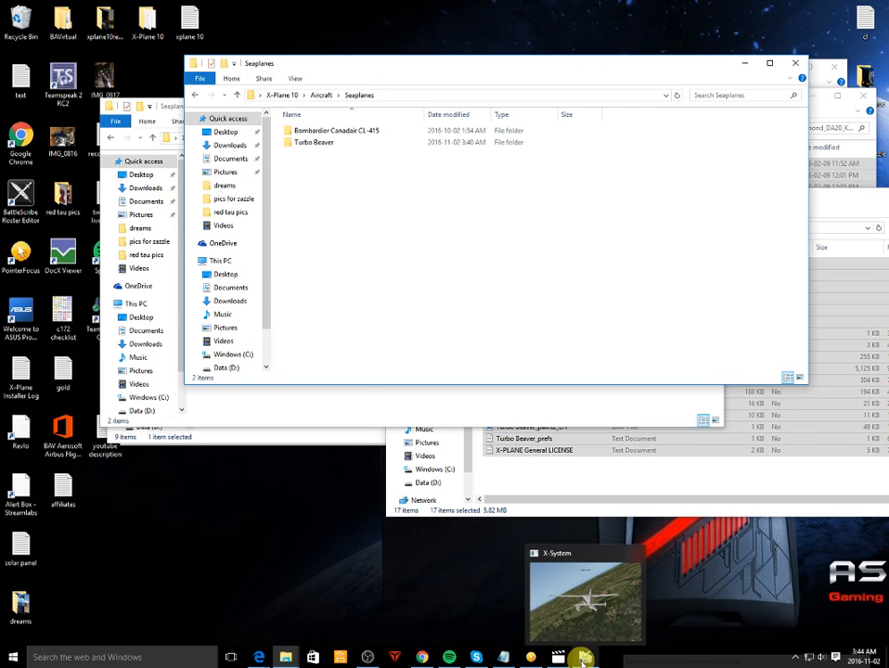